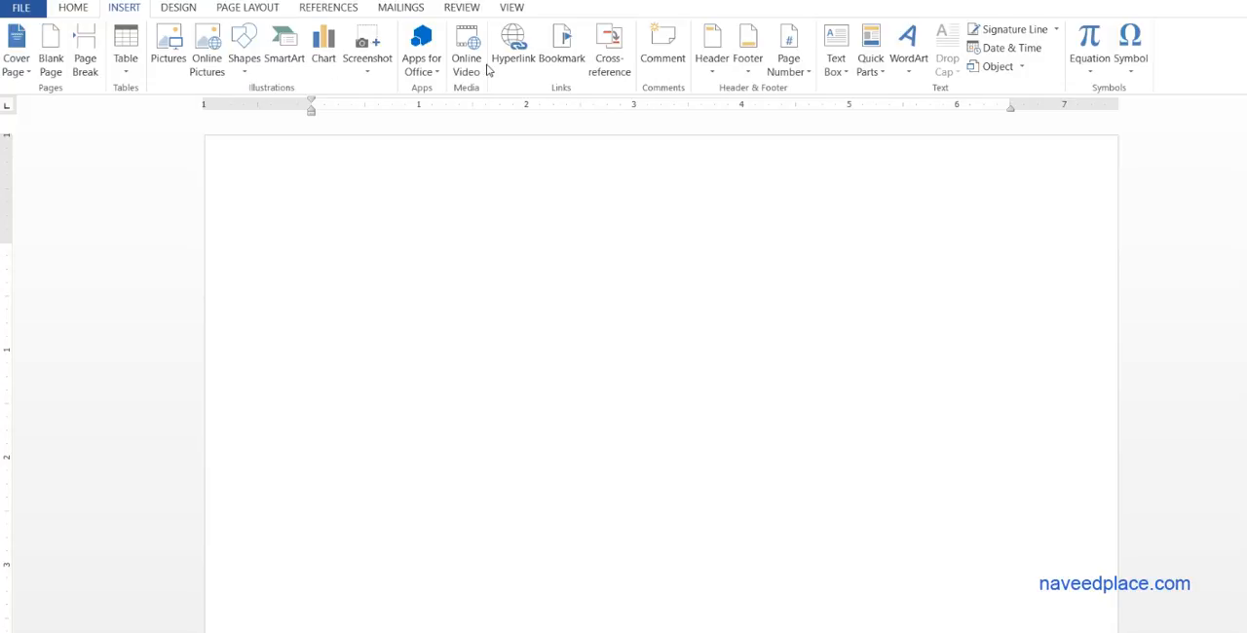
pyautogui.moveTo(547, 75)
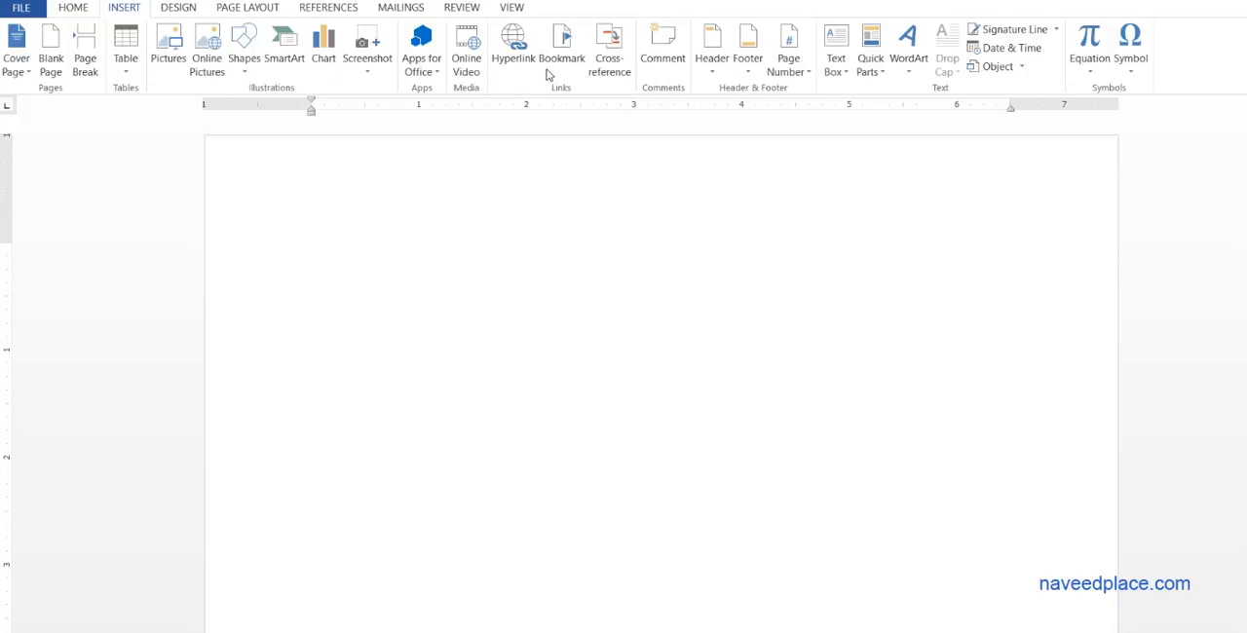
pyautogui.moveTo(548, 110)
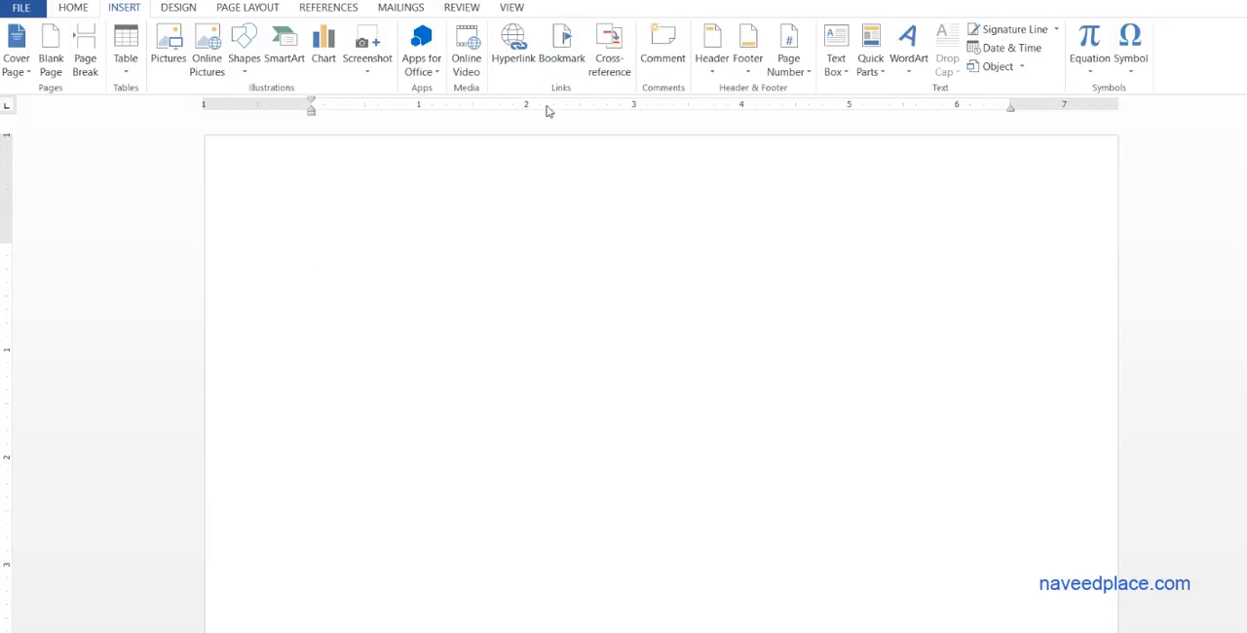
# - Generate five sample paragraphs on the blank page with =rand()
pyautogui.click(514, 196)
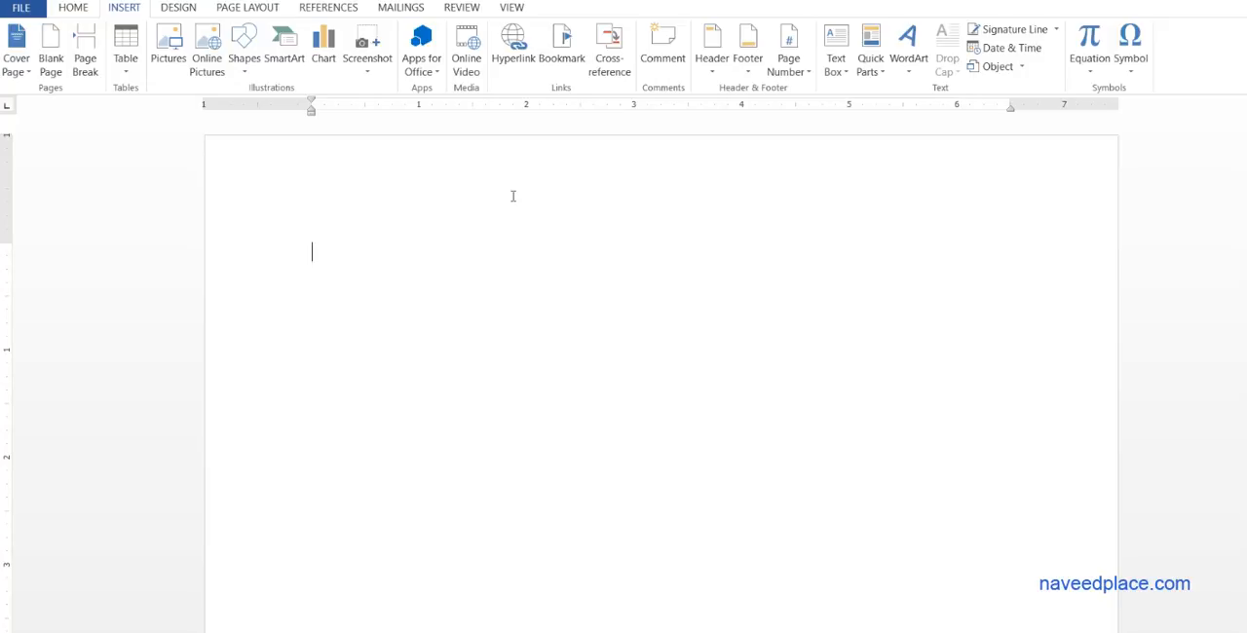
pyautogui.moveTo(540, 196)
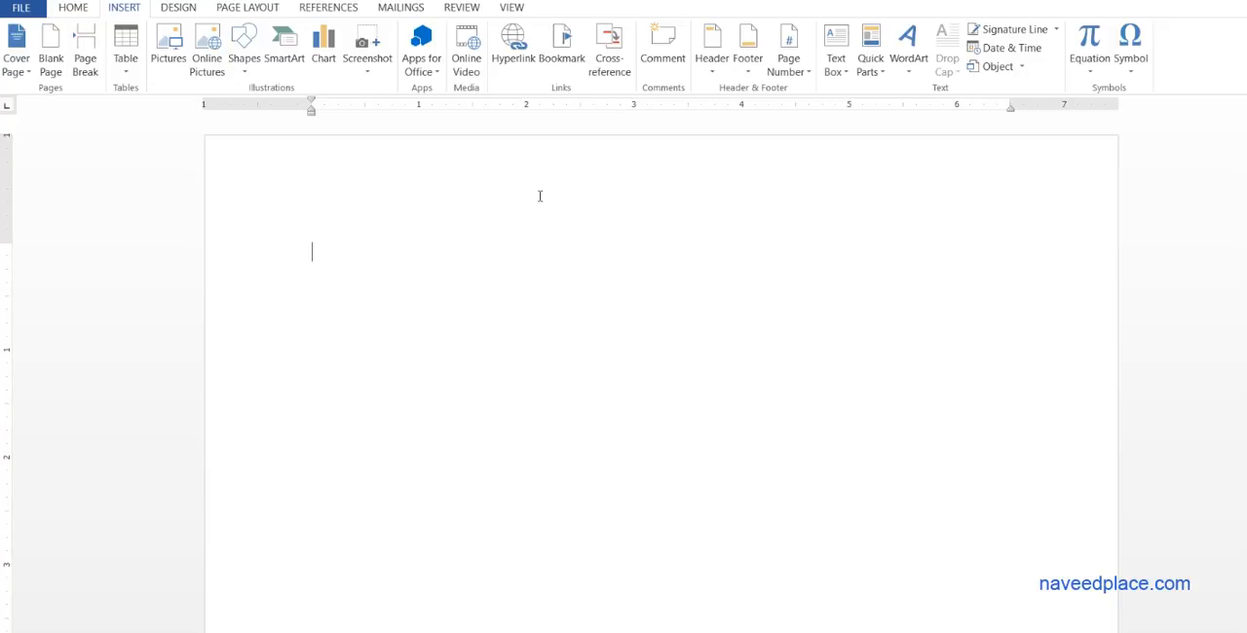
pyautogui.moveTo(544, 213)
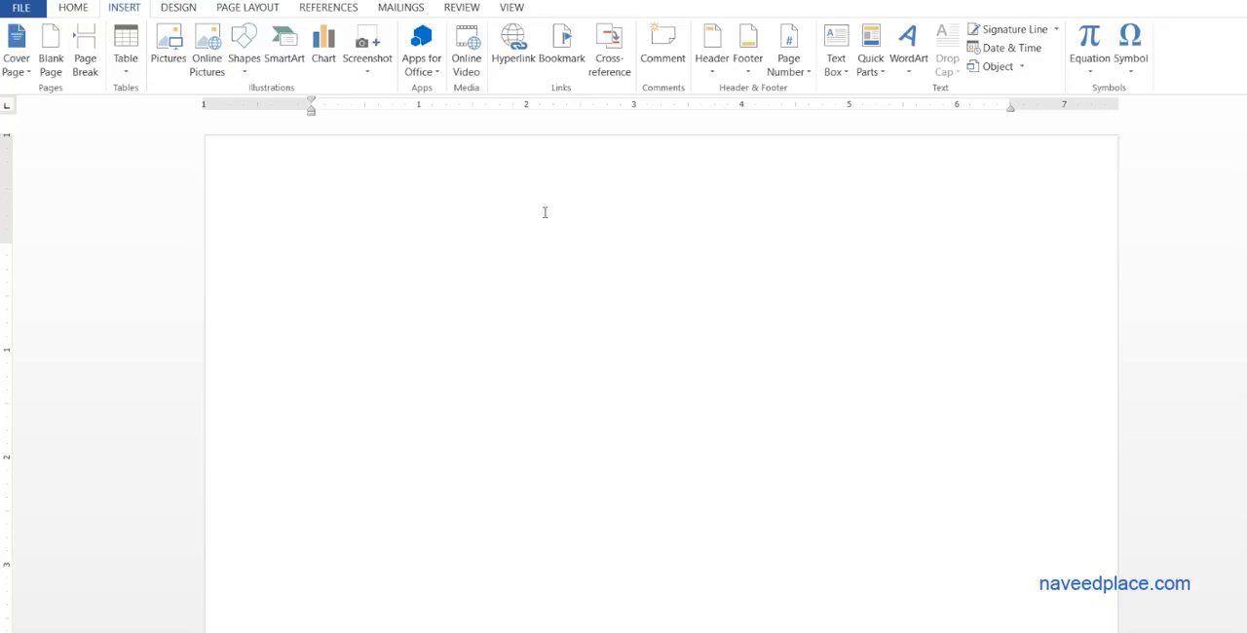
pyautogui.moveTo(561, 223)
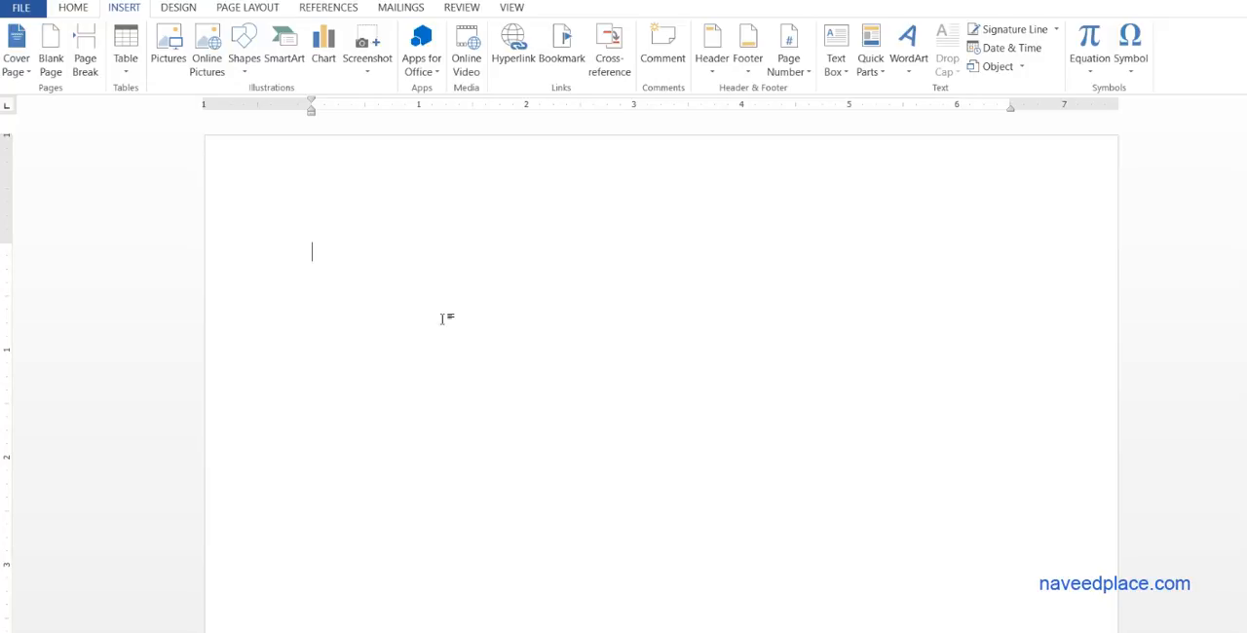
pyautogui.moveTo(581, 127)
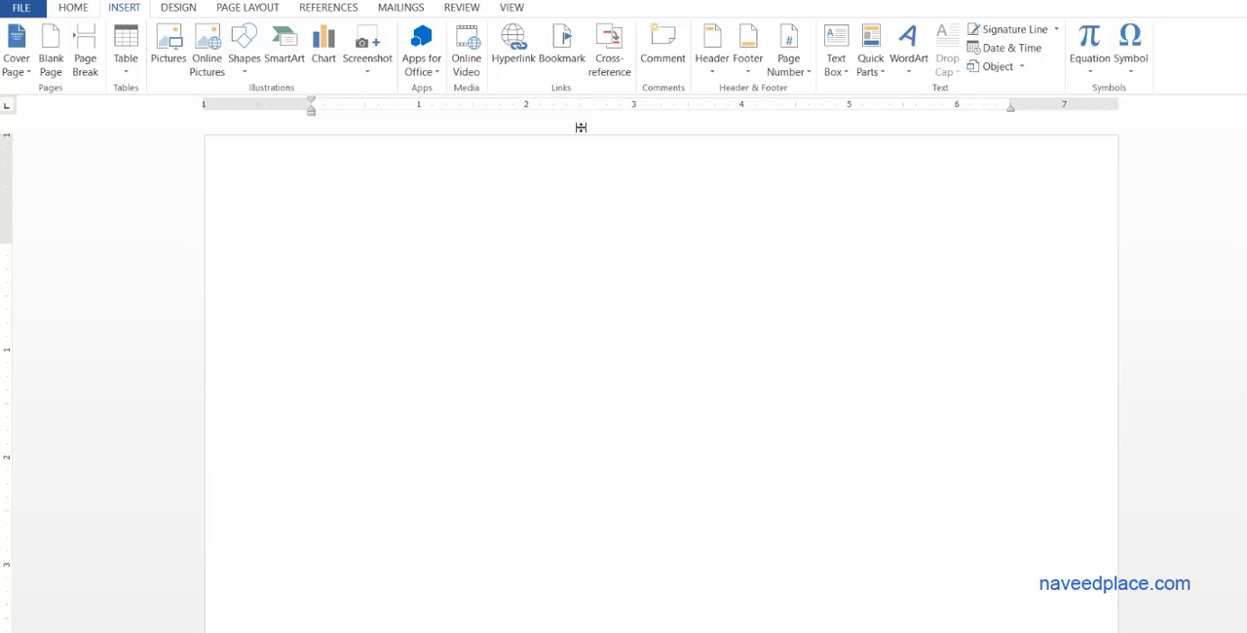
pyautogui.write('=rand')
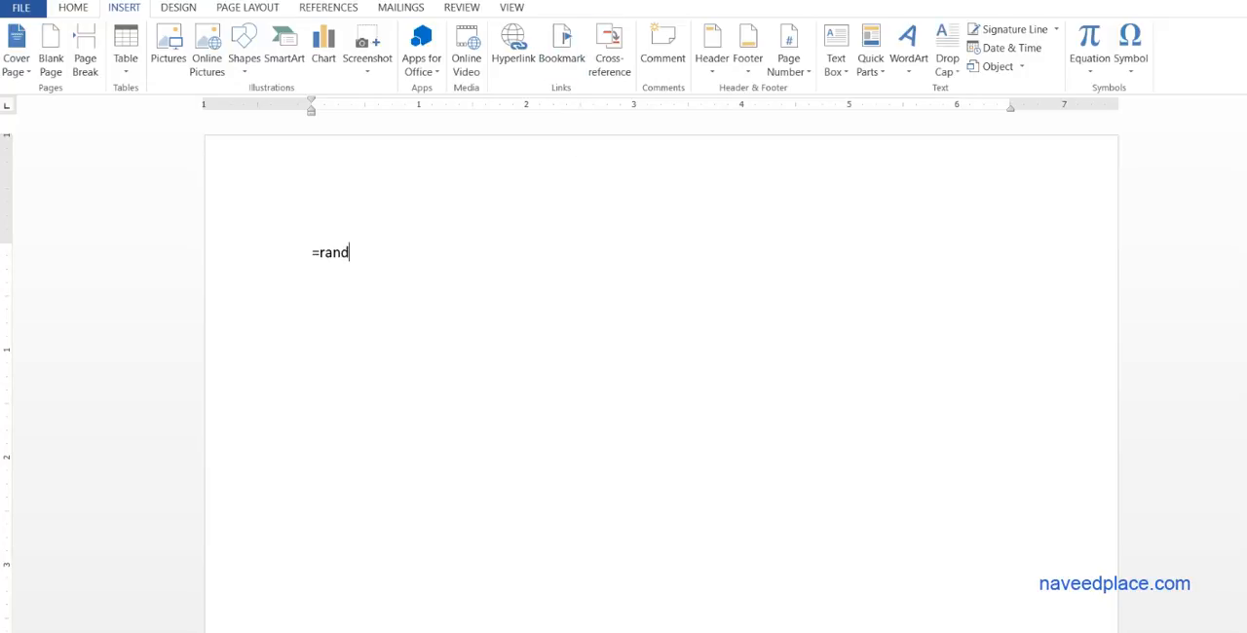
pyautogui.press('Return')
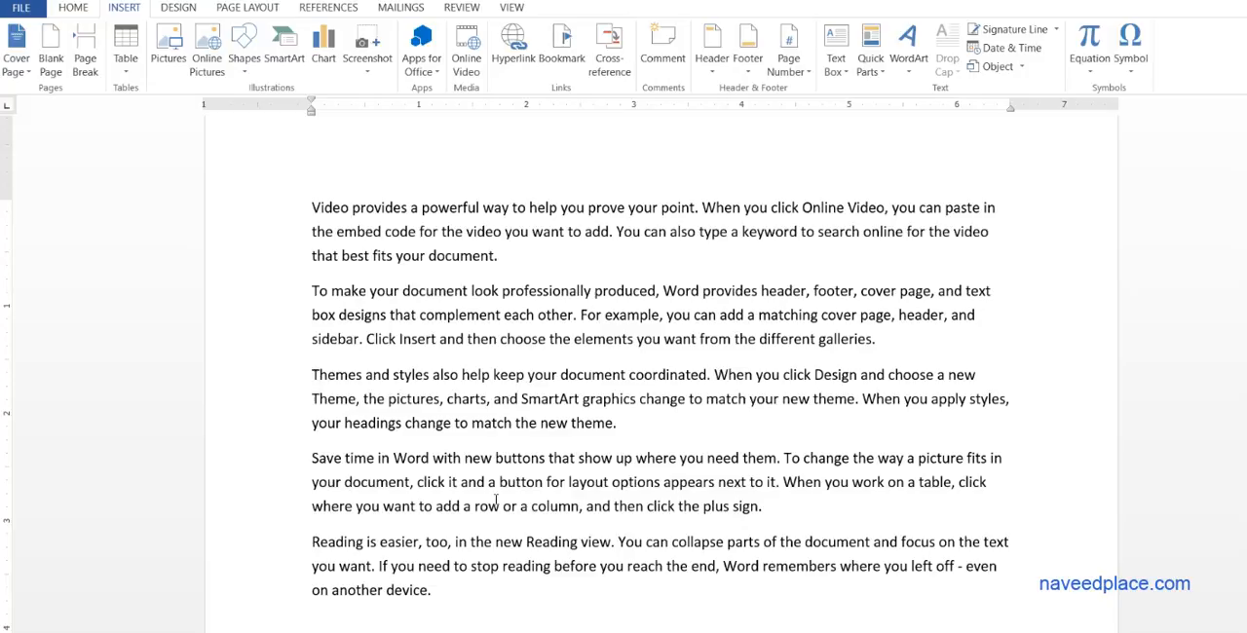
pyautogui.moveTo(472, 228)
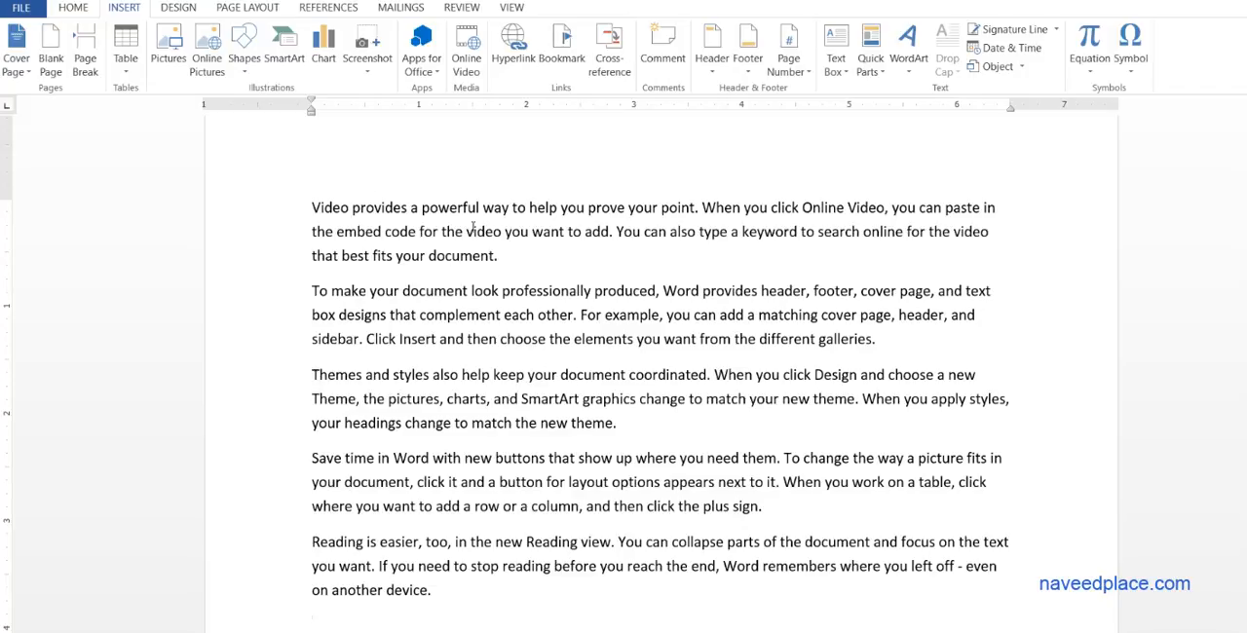
pyautogui.moveTo(561, 380)
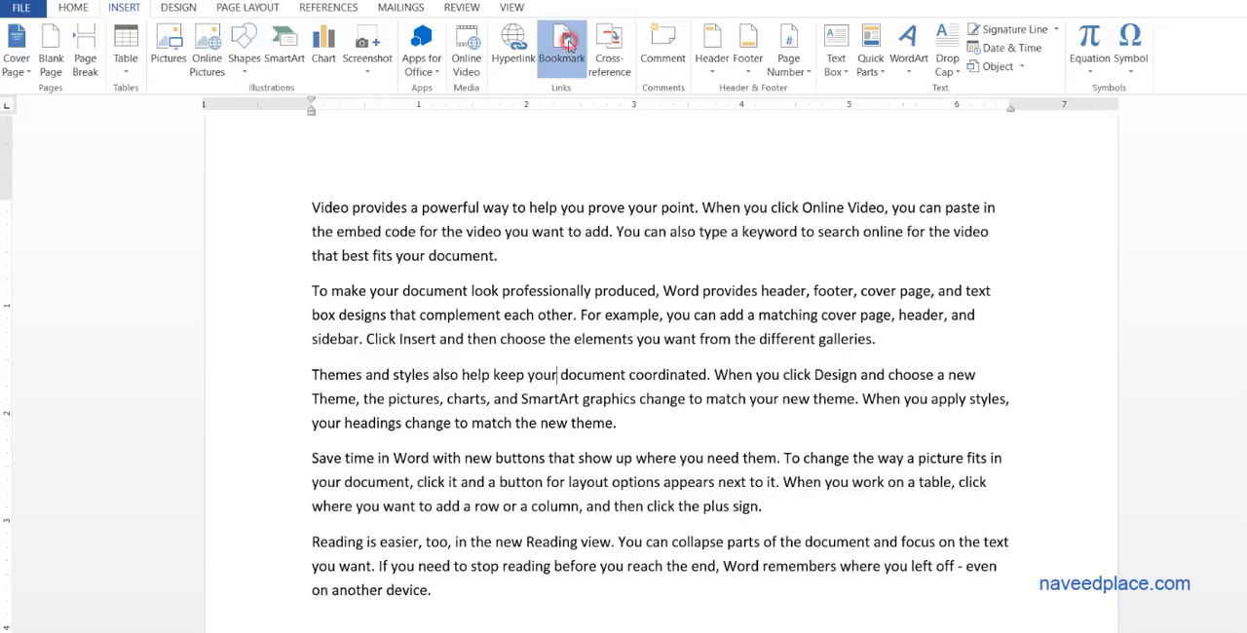
# - Add a bookmark named 'n' in the third paragraph, then return to the document start
pyautogui.click(562, 48)
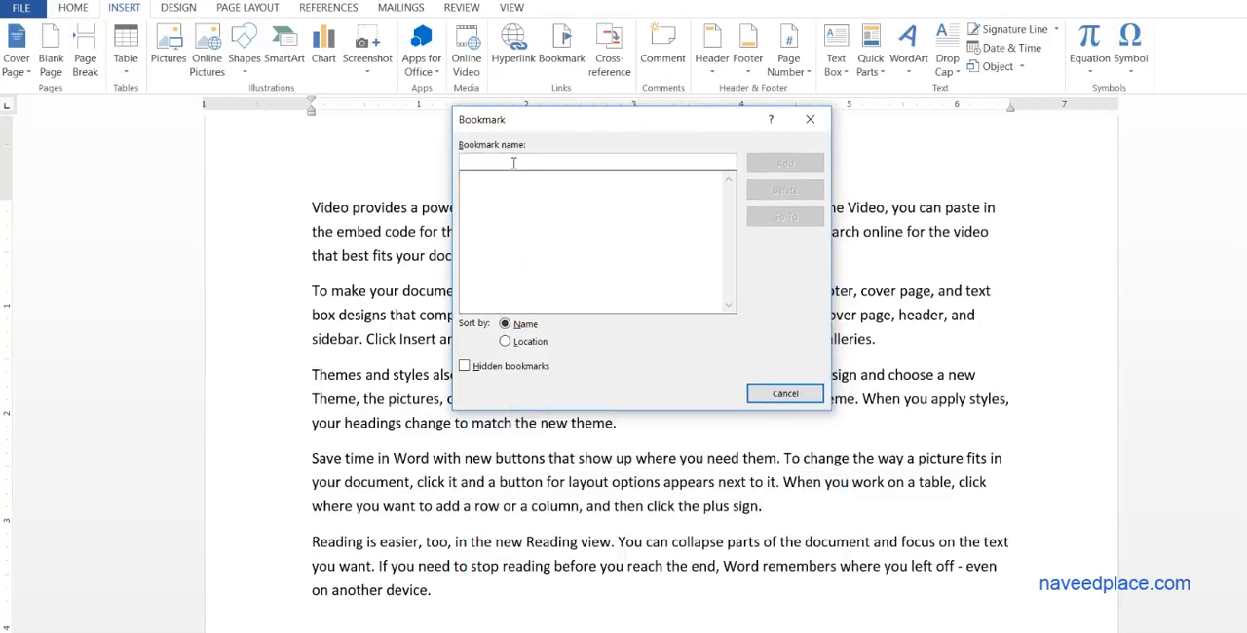
pyautogui.write('n')
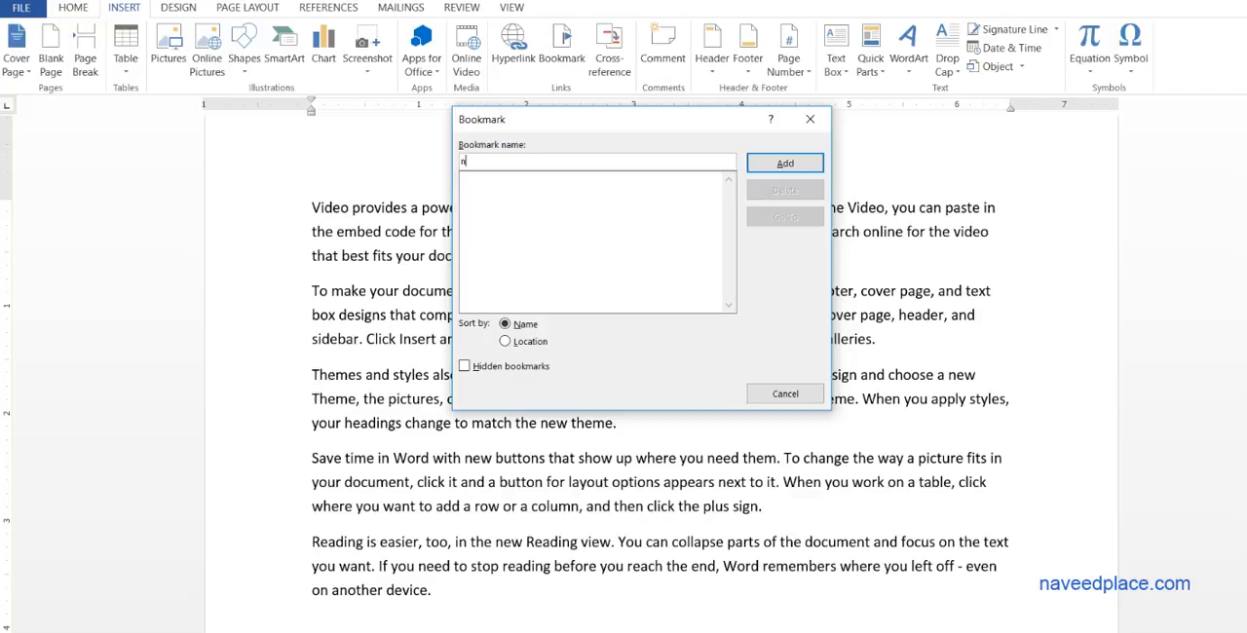
pyautogui.click(784, 162)
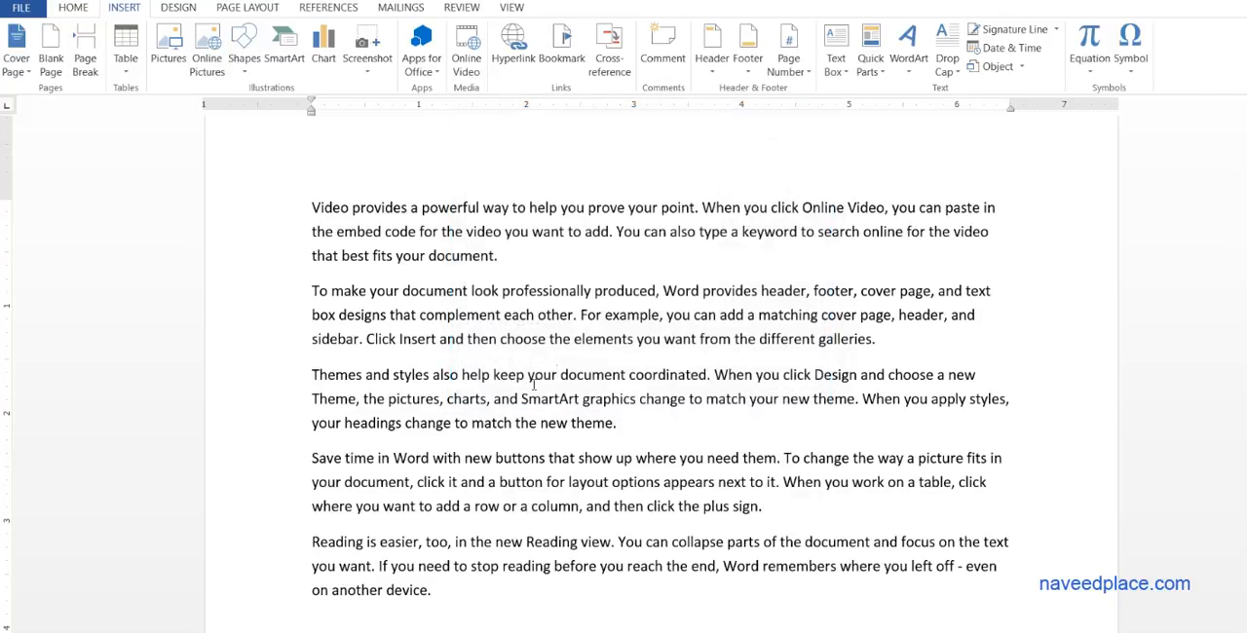
pyautogui.click(310, 211)
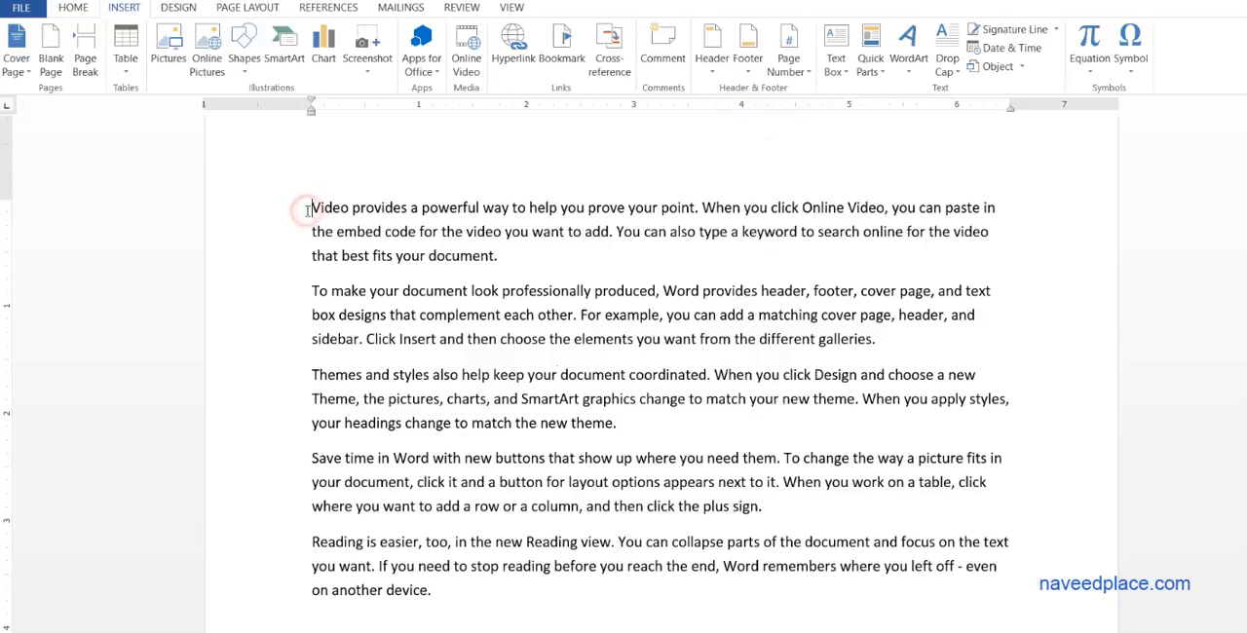
pyautogui.click(308, 208)
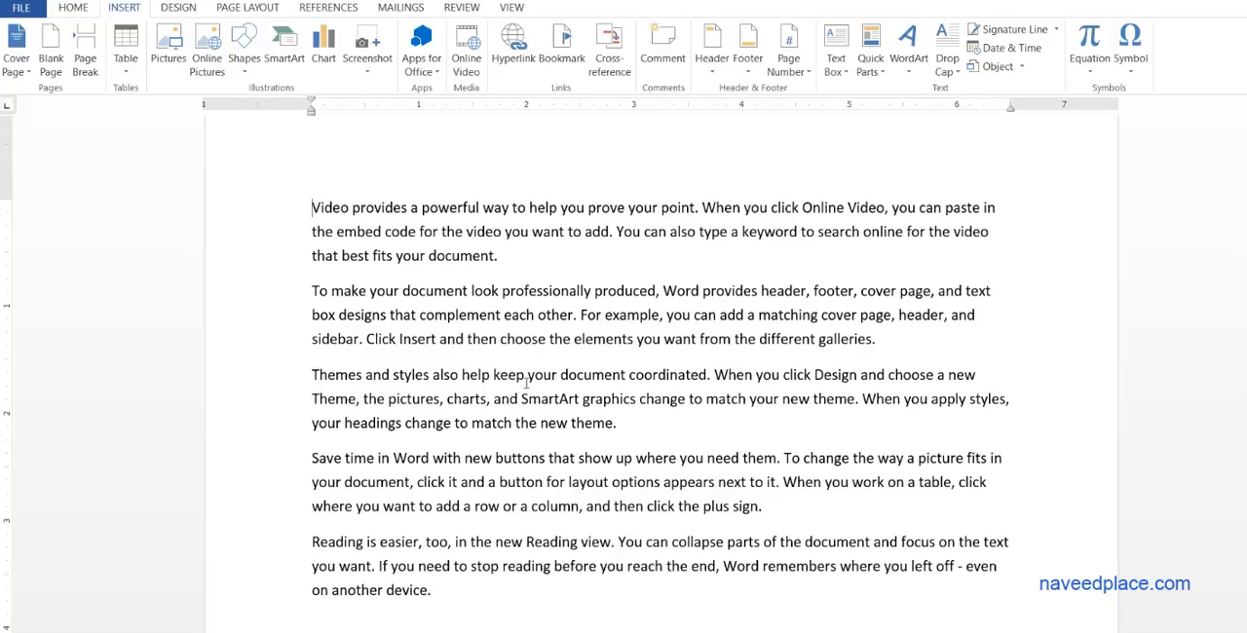
pyautogui.moveTo(329, 163)
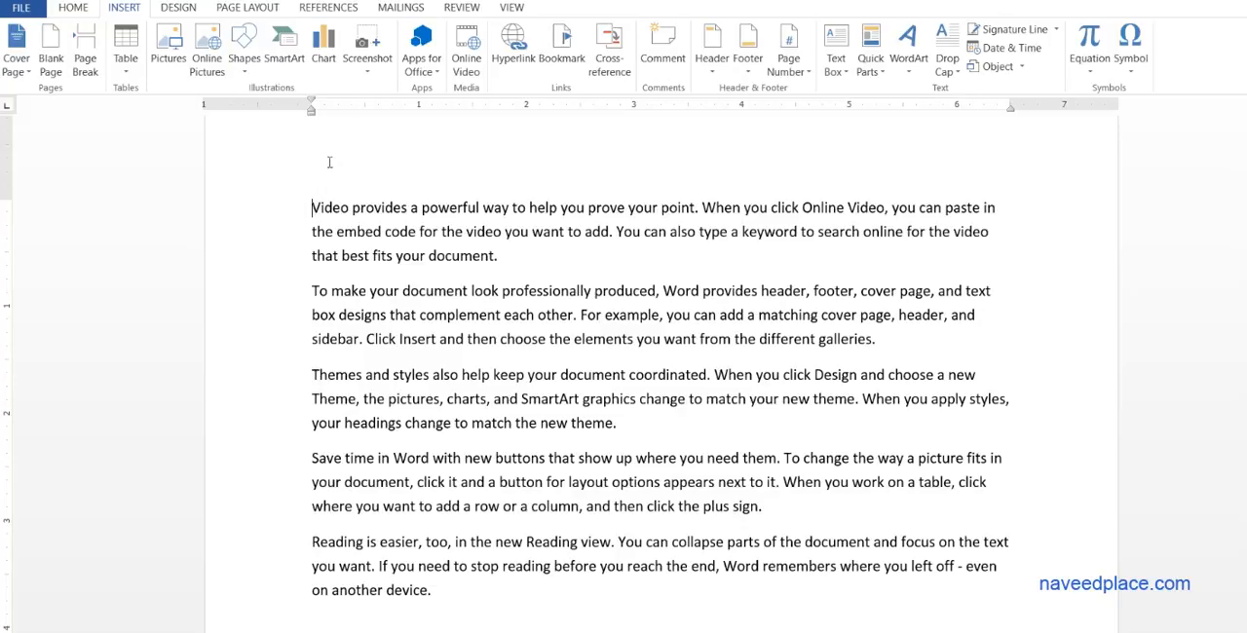
pyautogui.moveTo(562, 47)
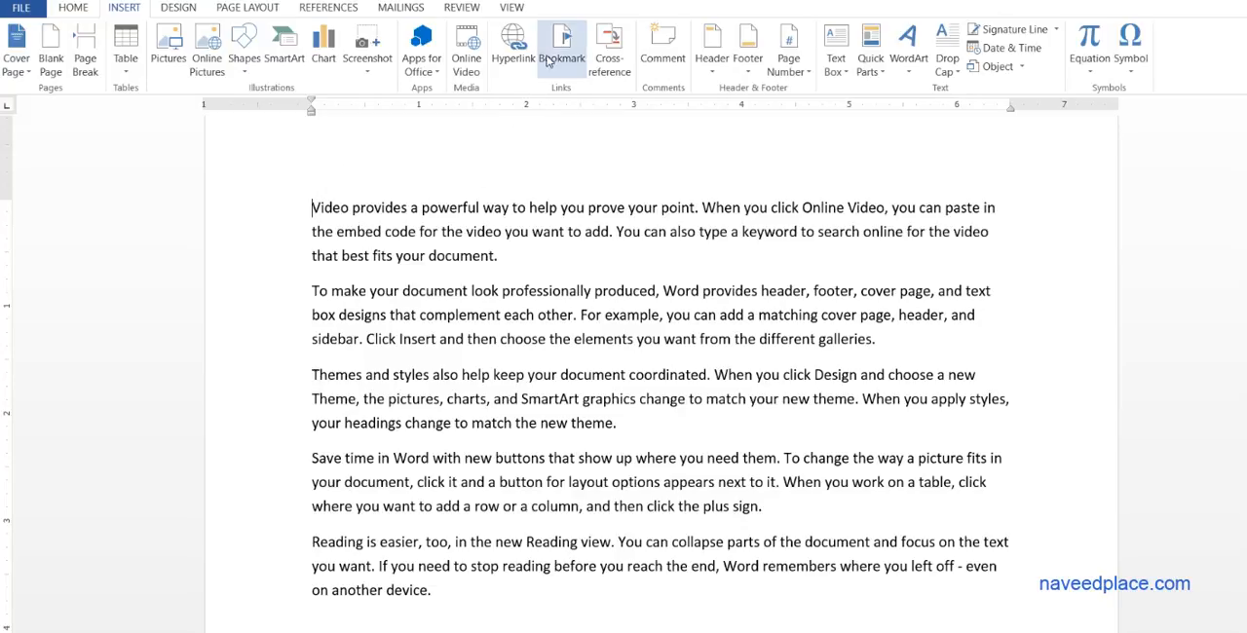
# - Go to bookmark 'n' from the Bookmark dialog, then close it
pyautogui.click(562, 48)
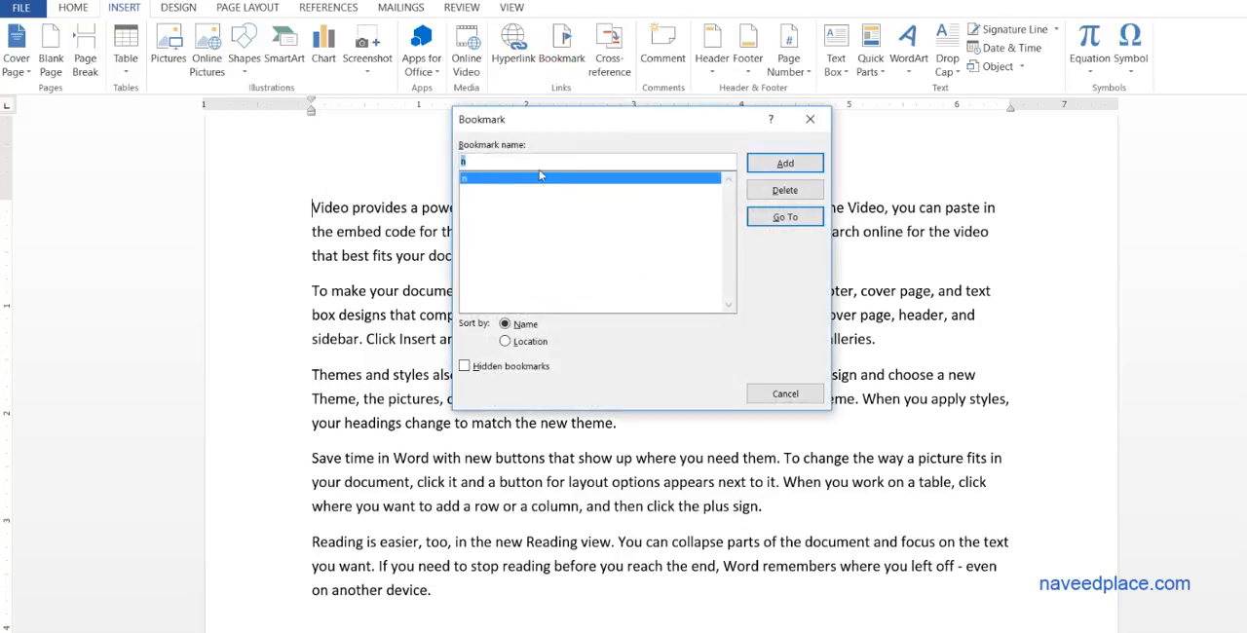
pyautogui.moveTo(479, 184)
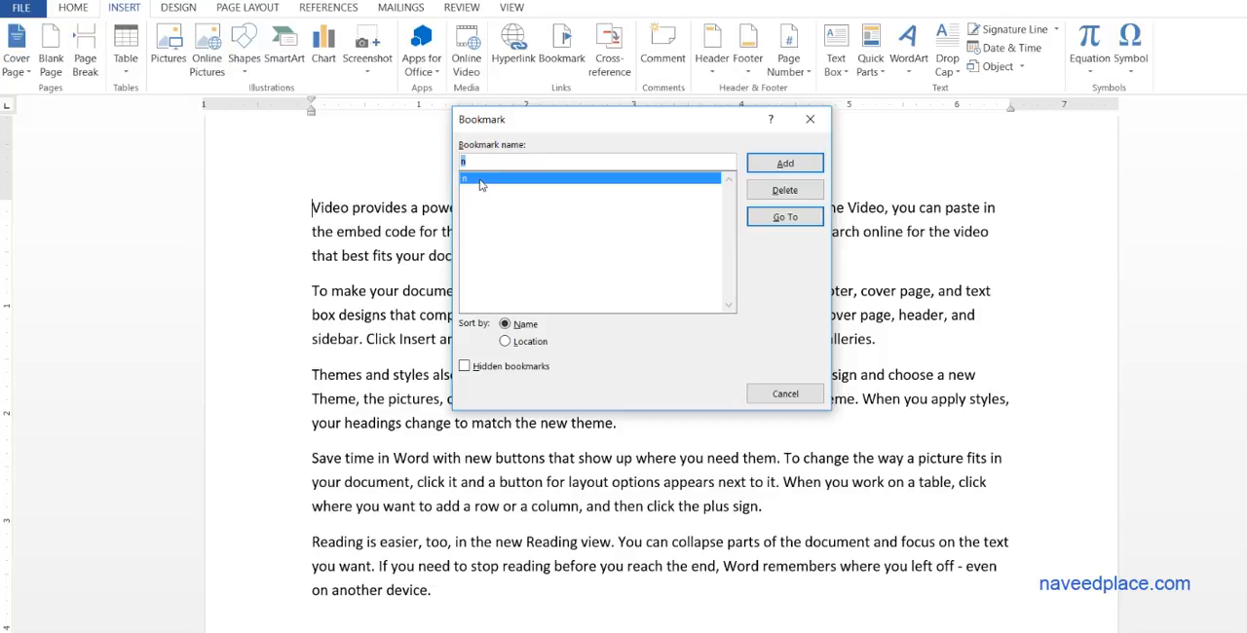
pyautogui.moveTo(670, 135)
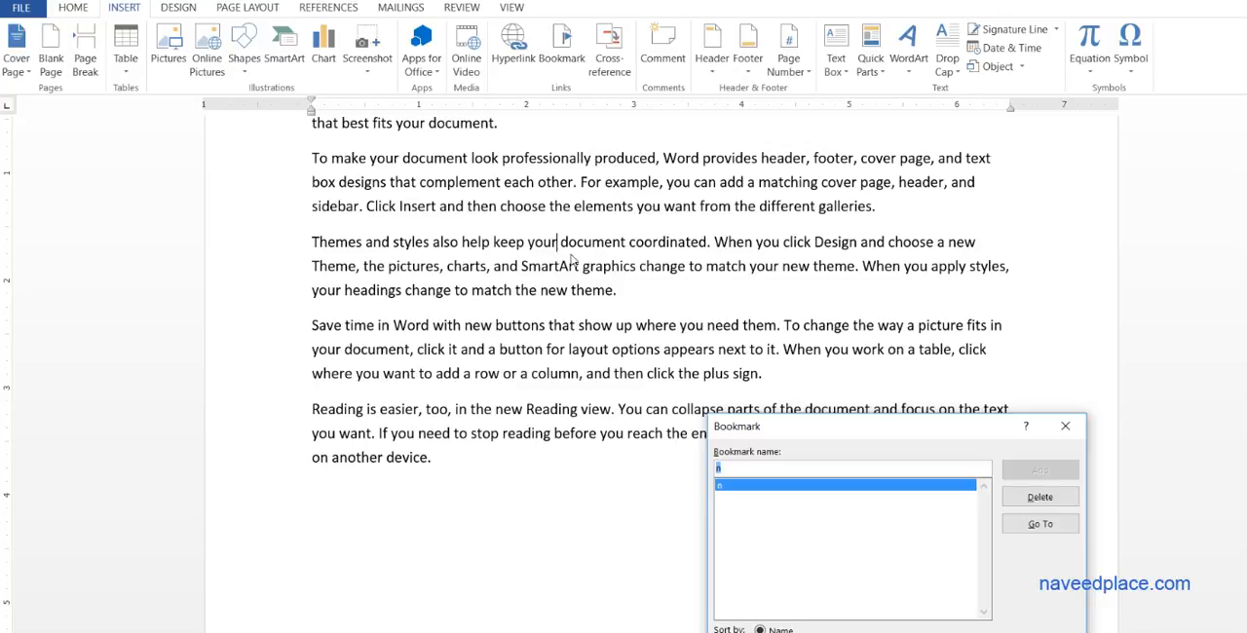
pyautogui.moveTo(738, 426); pyautogui.dragTo(540, 232)
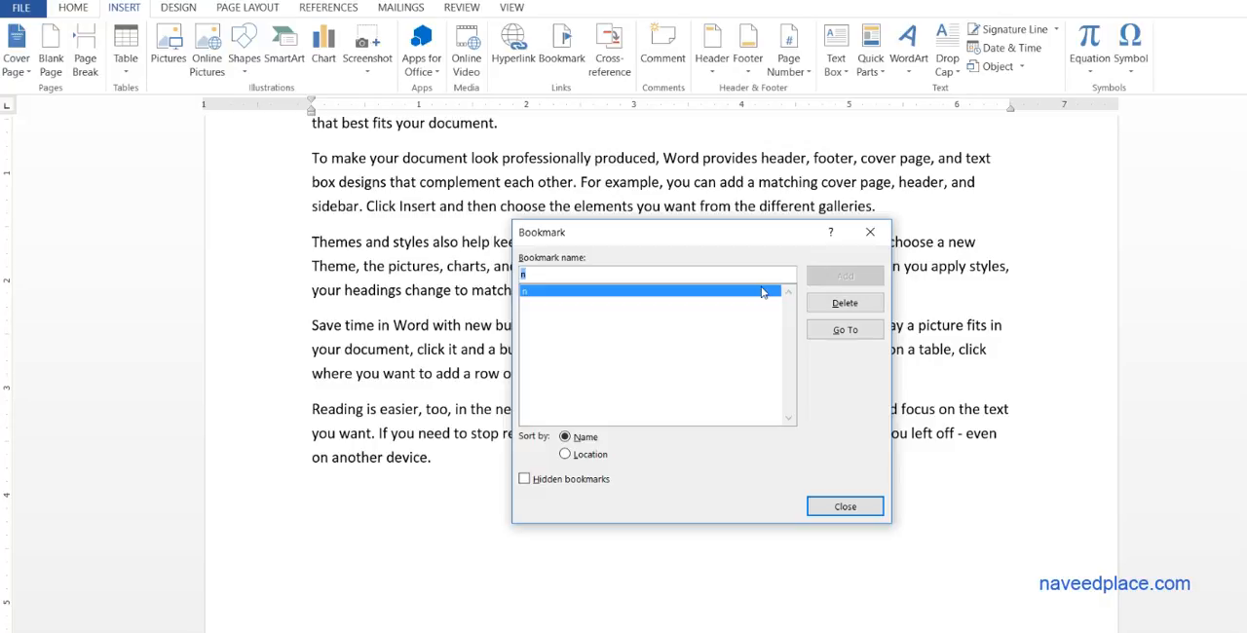
pyautogui.click(843, 506)
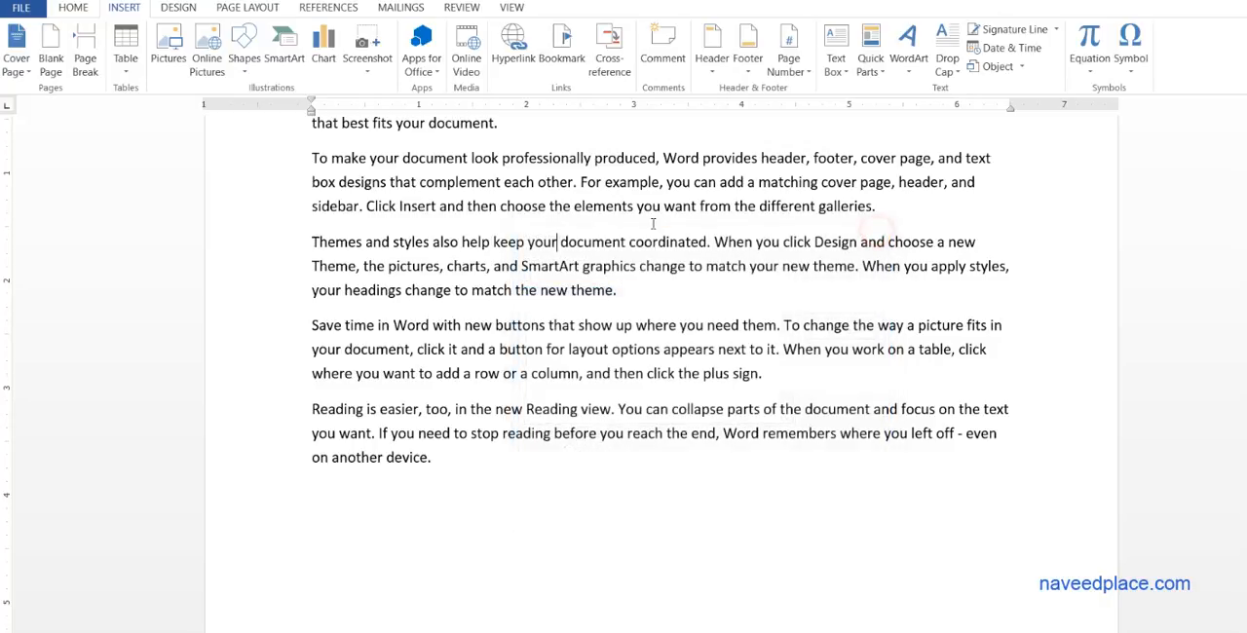
# - Type 'Click Here' as a new line above the first paragraph
pyautogui.scroll(3)
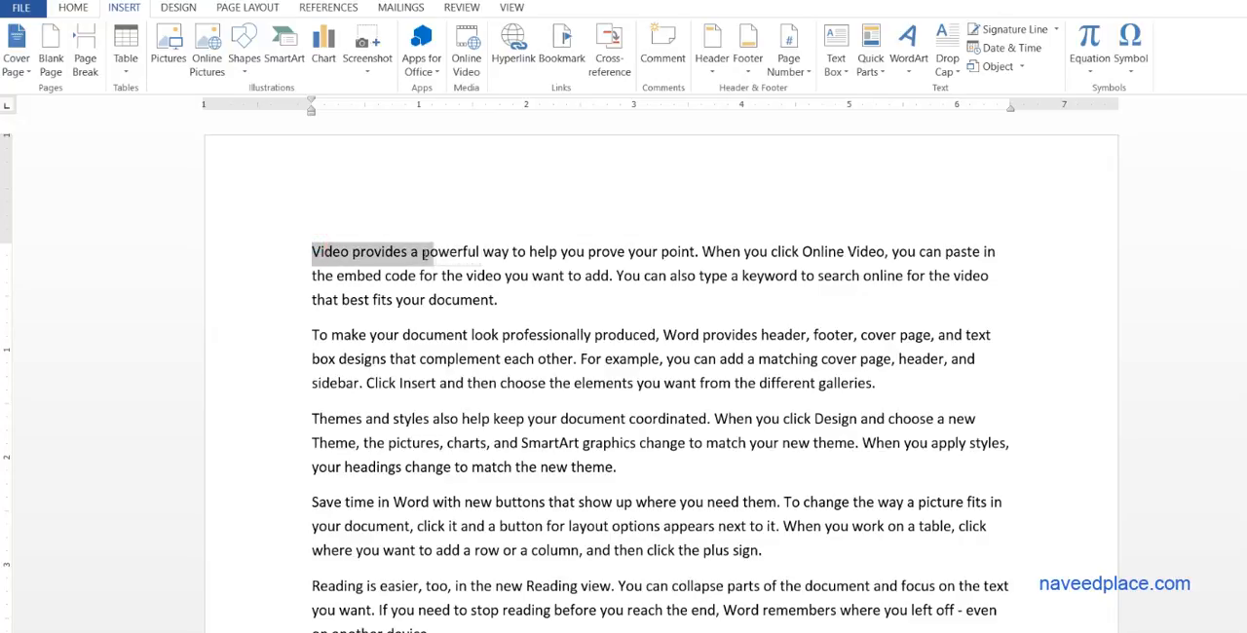
pyautogui.click(311, 251)
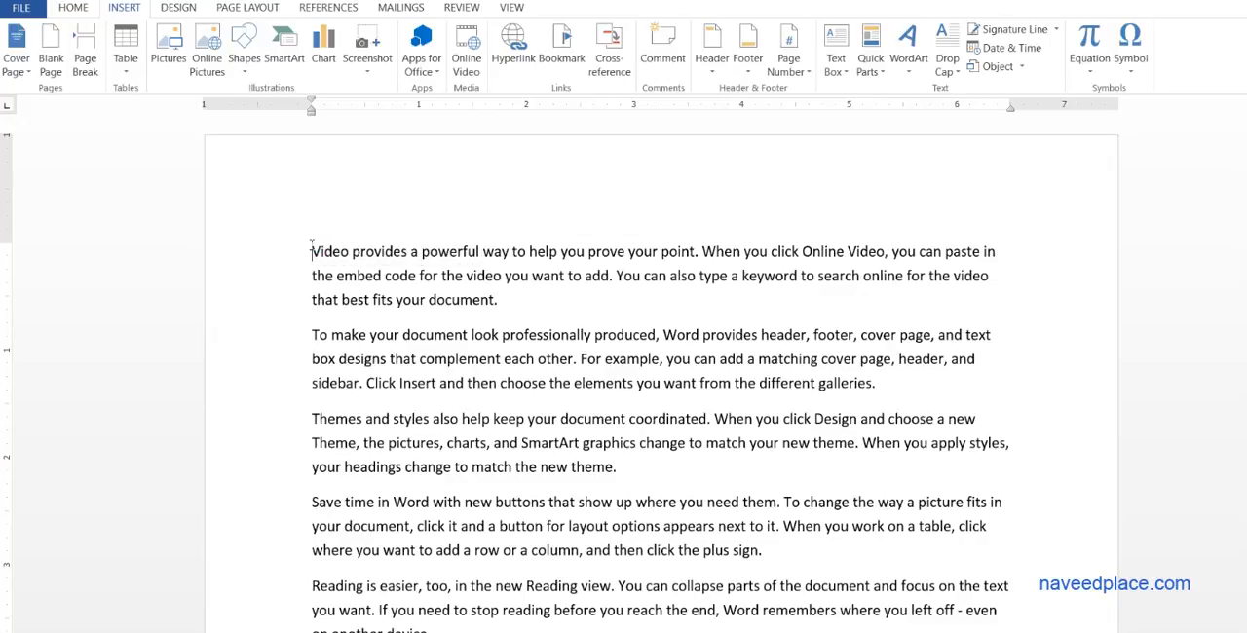
pyautogui.moveTo(414, 181)
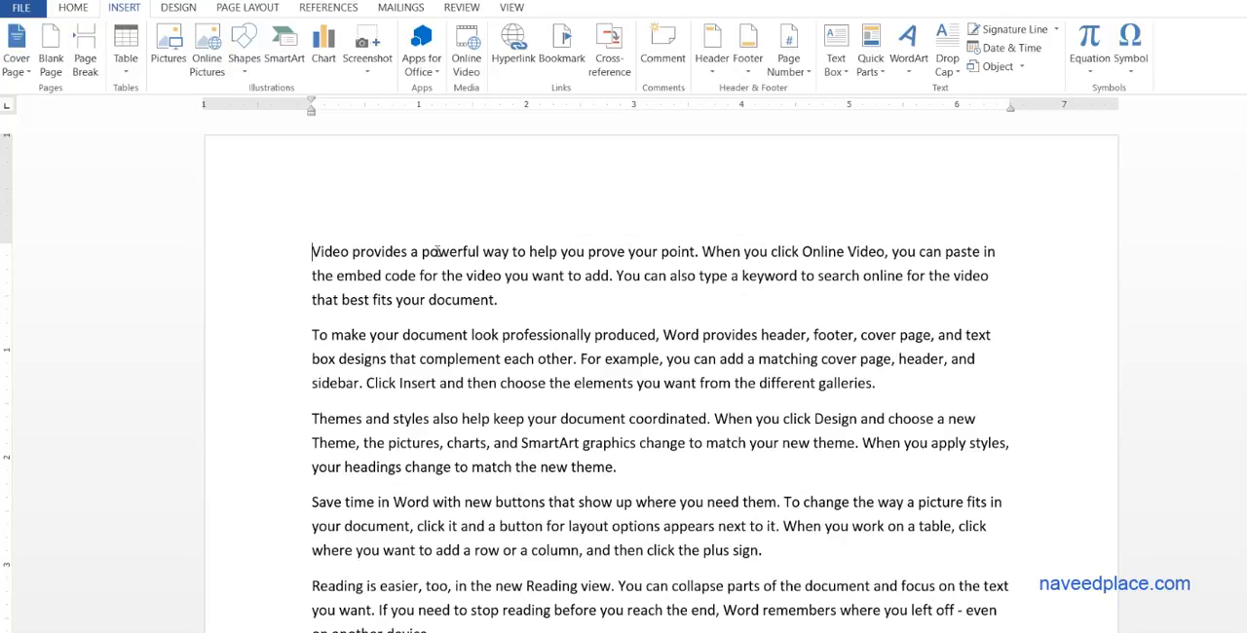
pyautogui.moveTo(219, 244)
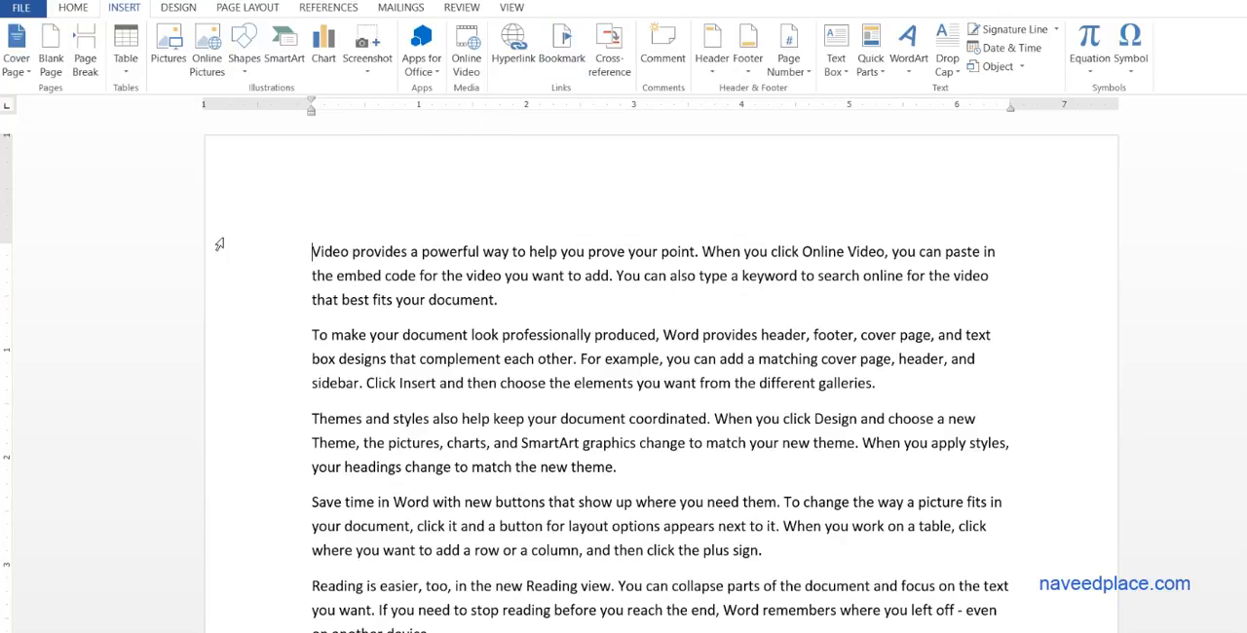
pyautogui.write('Cli8')
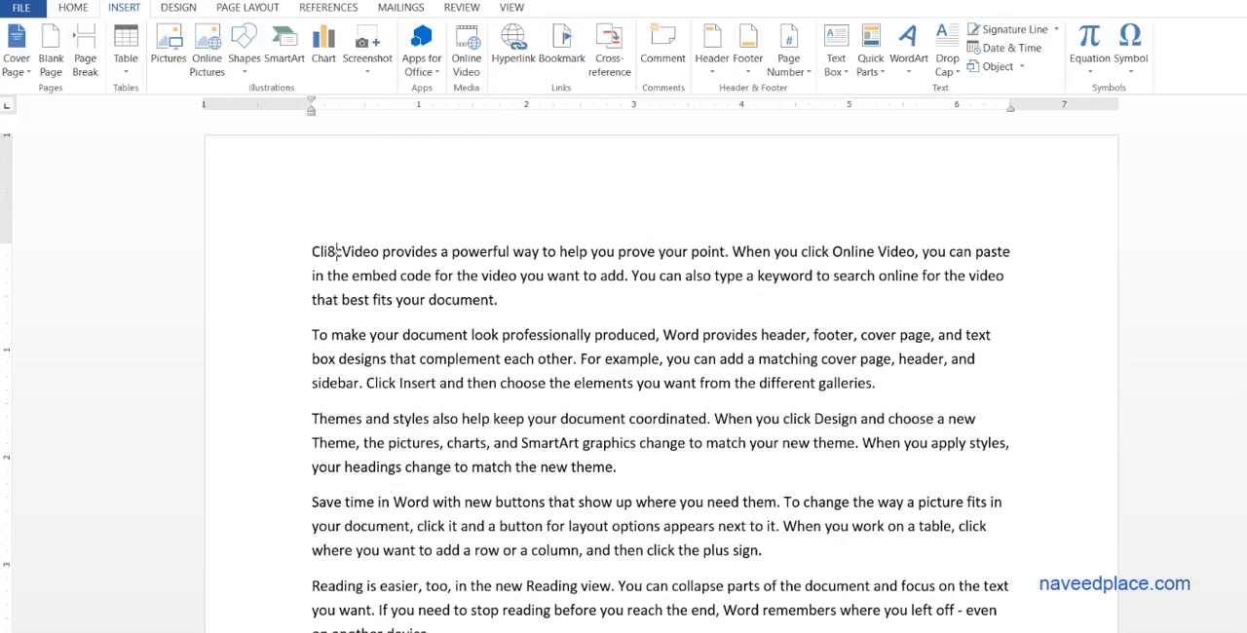
pyautogui.write('Click Here')
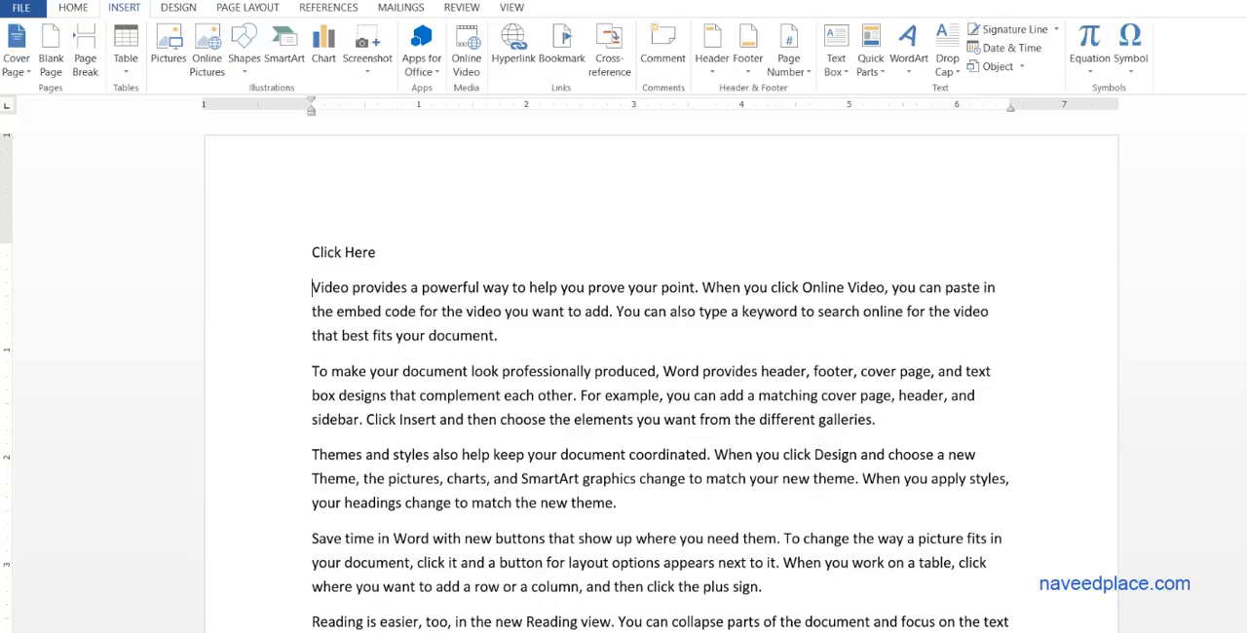
# - Hyperlink 'Click Here' to the VLC media player shortcut on the Desktop
pyautogui.doubleClick(343, 251)
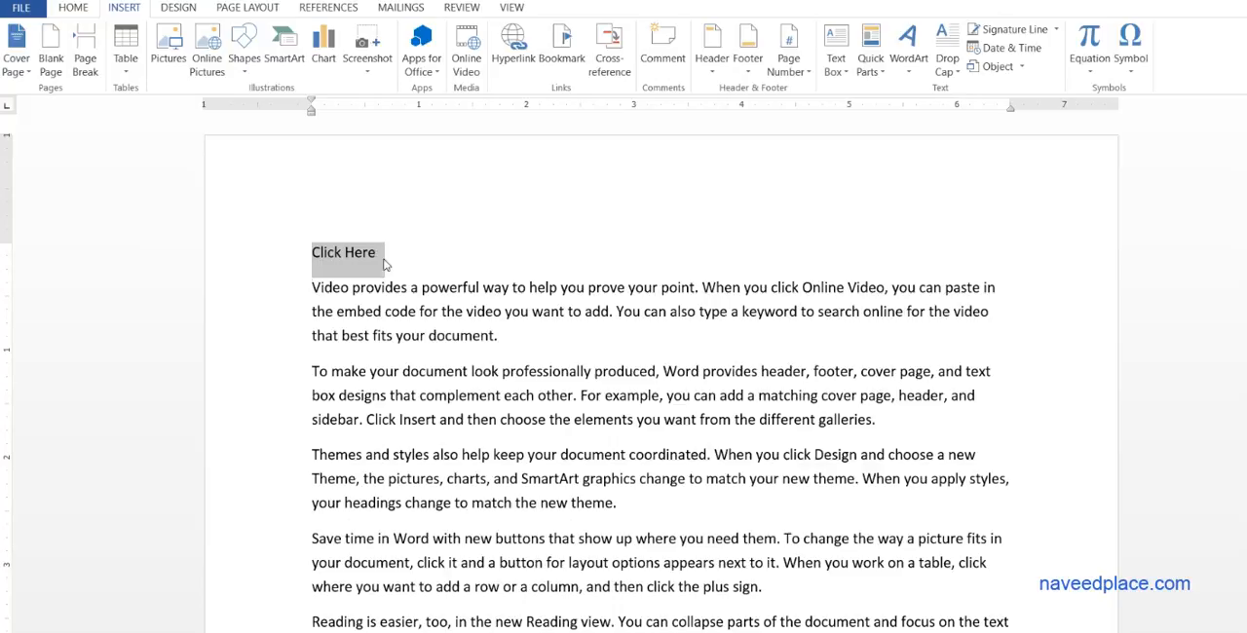
pyautogui.click(512, 49)
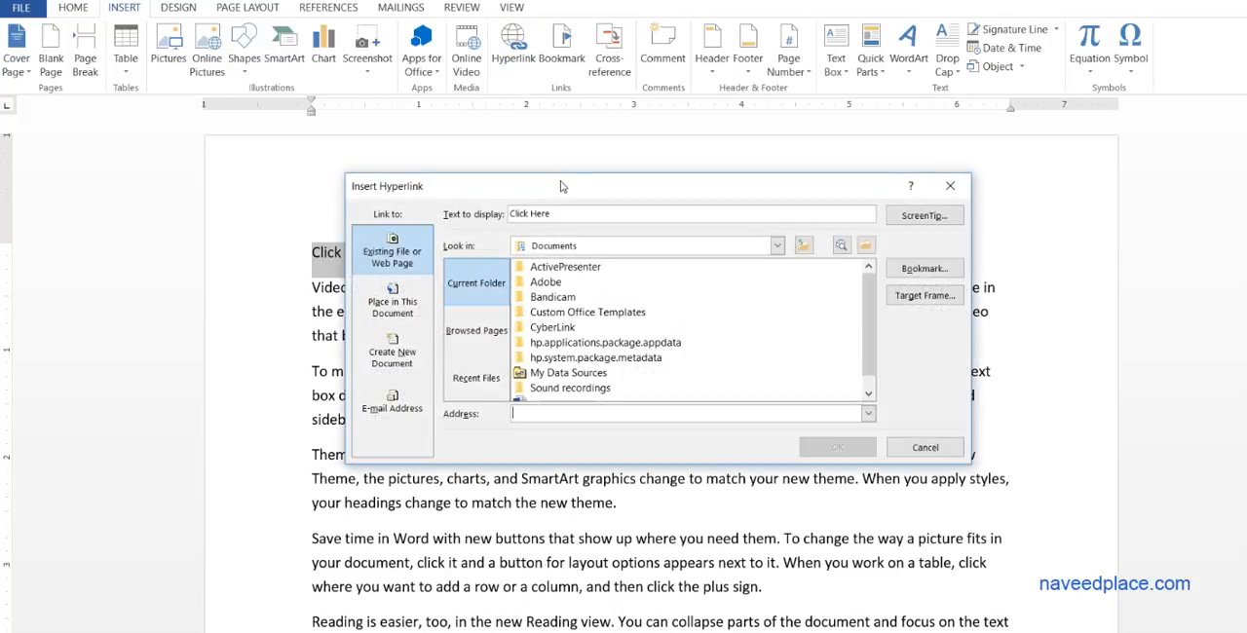
pyautogui.moveTo(465, 261)
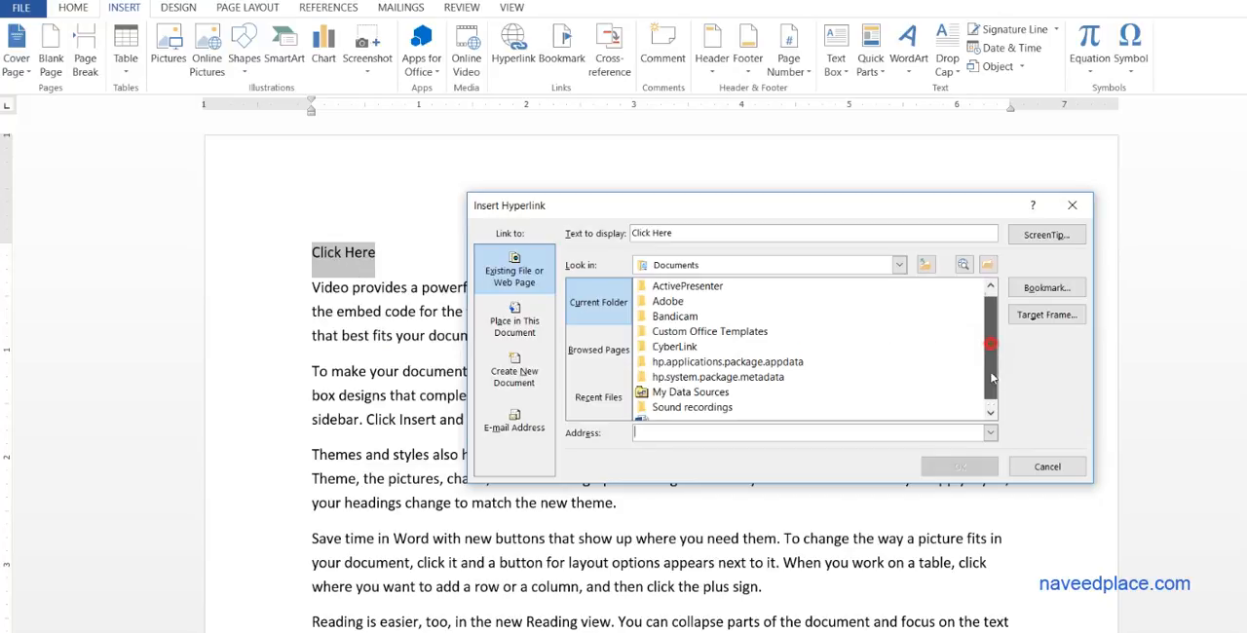
pyautogui.scroll(-3)
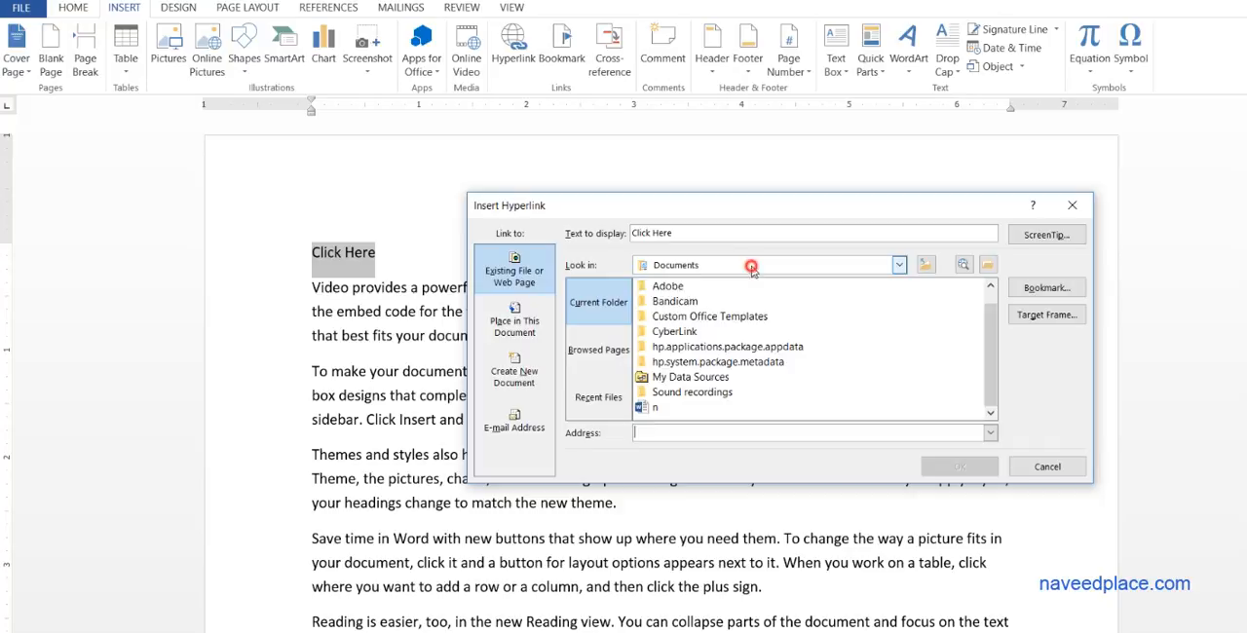
pyautogui.click(898, 264)
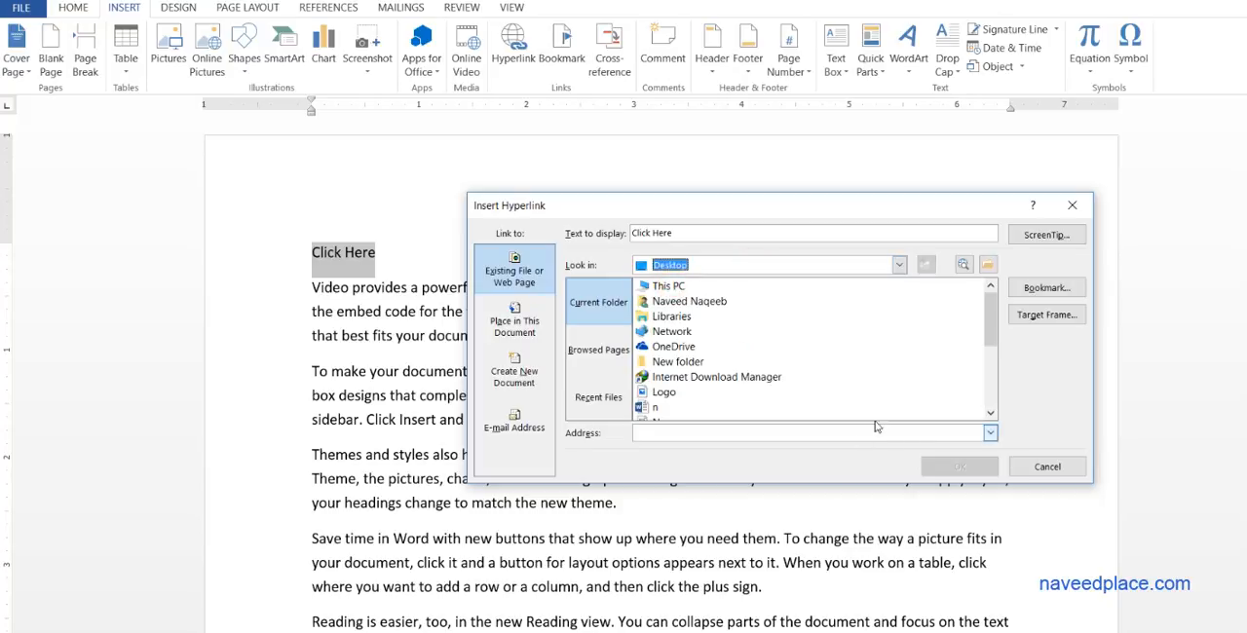
pyautogui.scroll(-3)
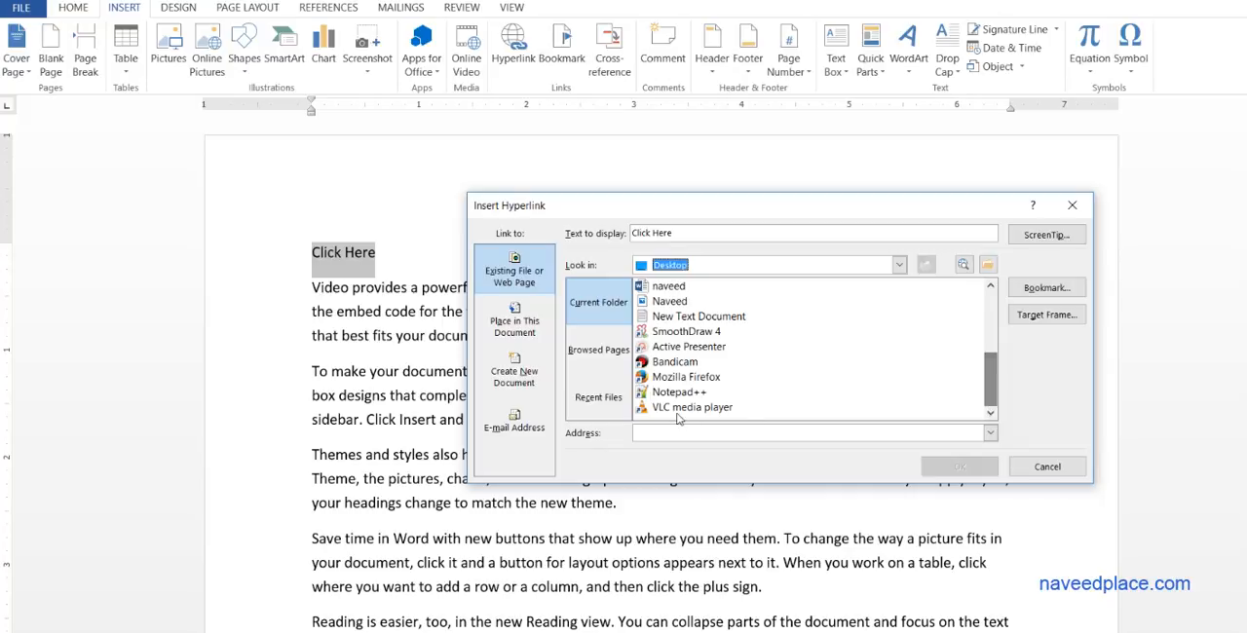
pyautogui.click(691, 408)
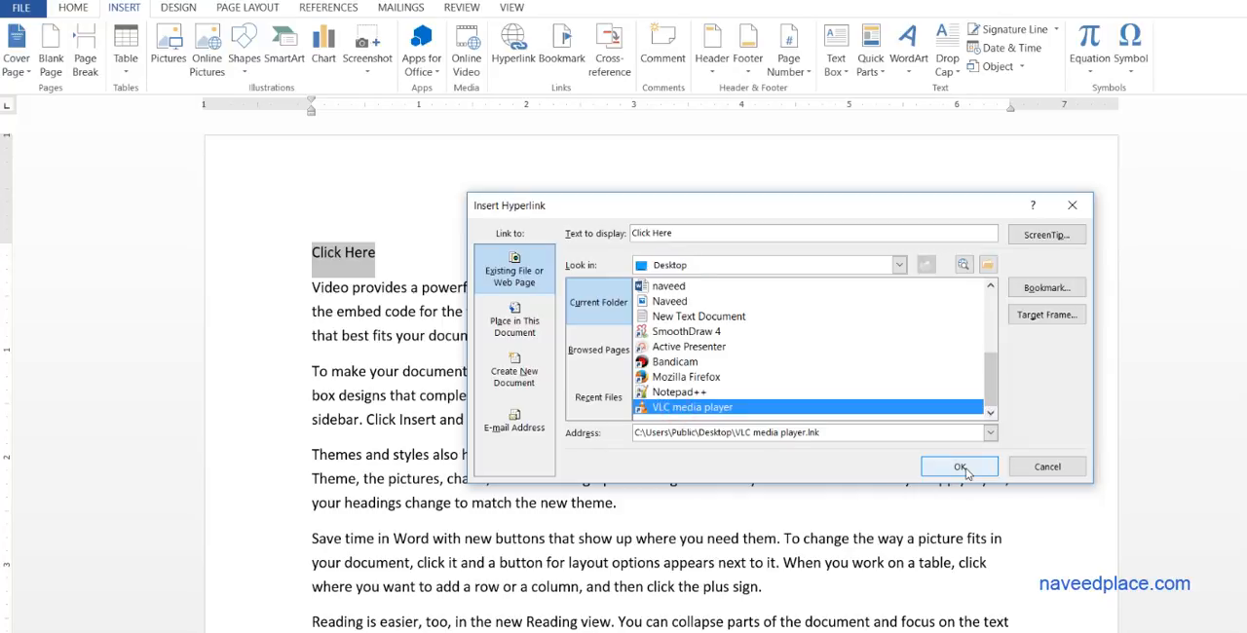
pyautogui.click(959, 466)
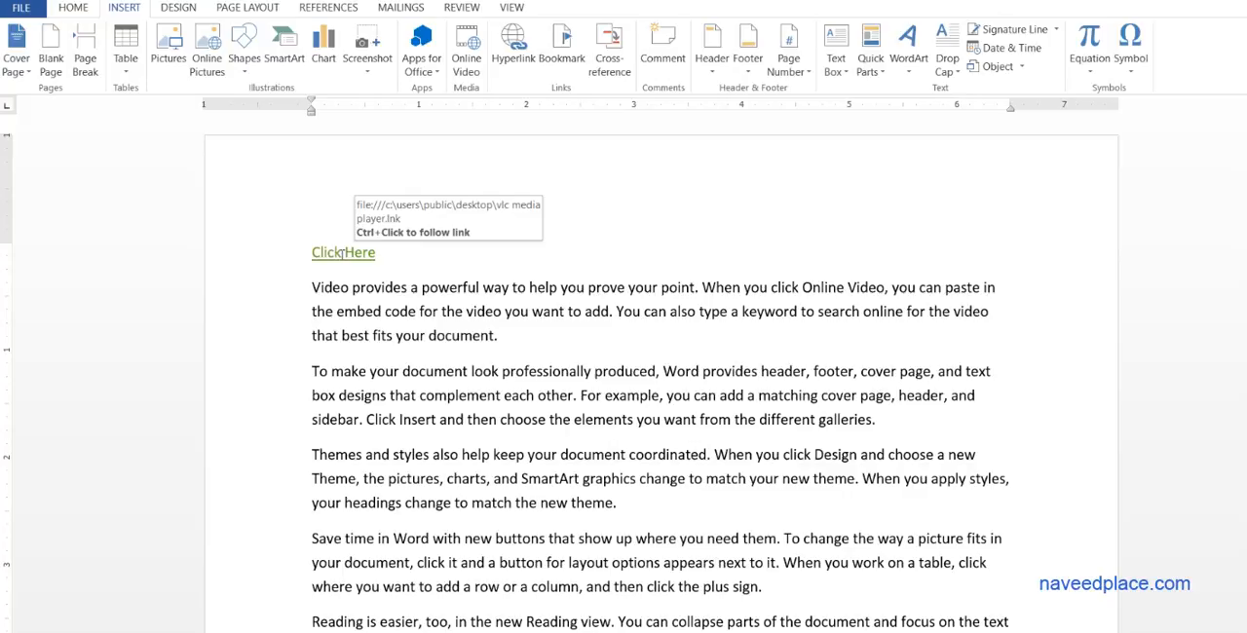
pyautogui.moveTo(390, 339)
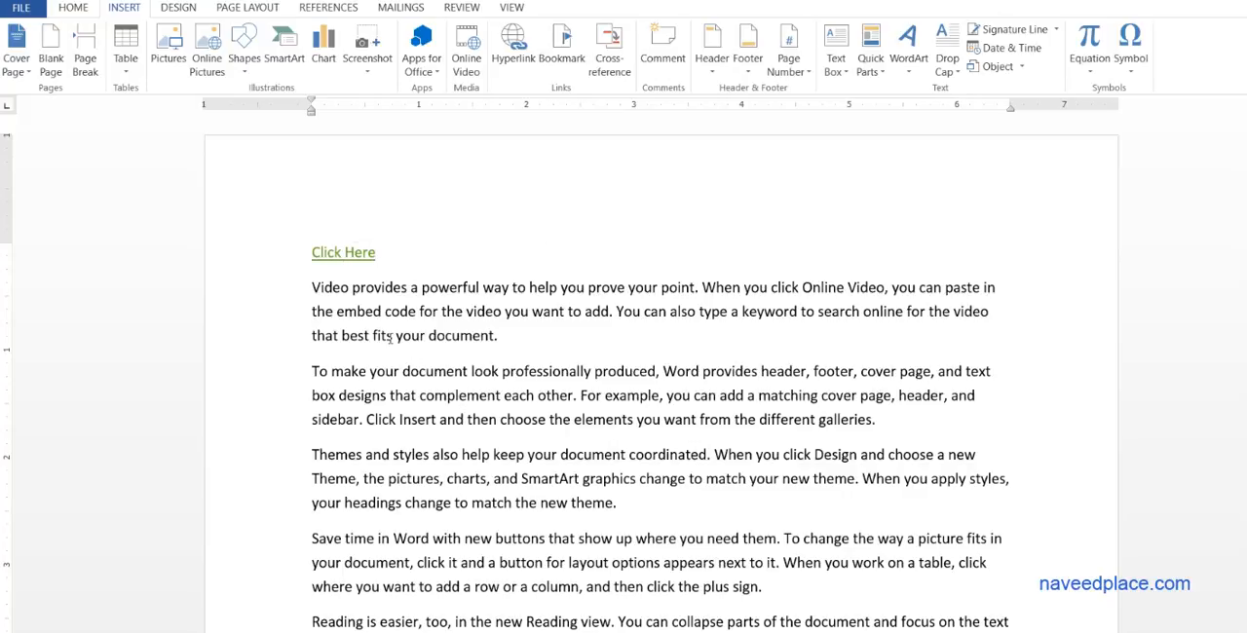
# - Follow the 'Click Here' link and approve both security prompts to open VLC
pyautogui.click(343, 252)
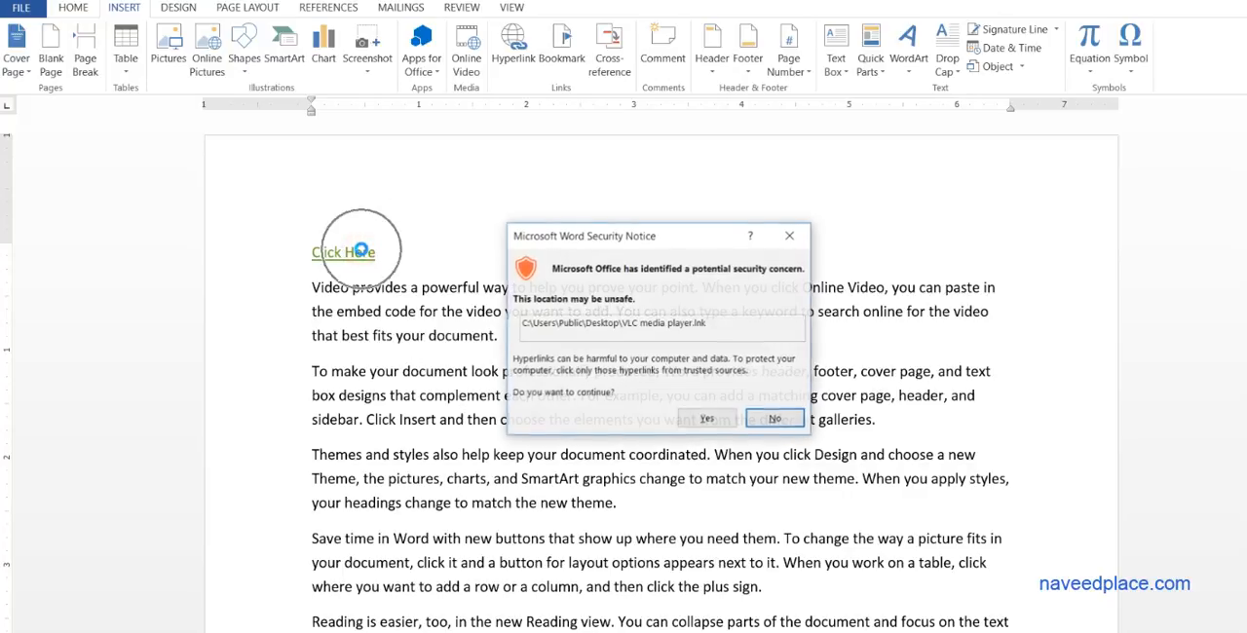
pyautogui.click(706, 418)
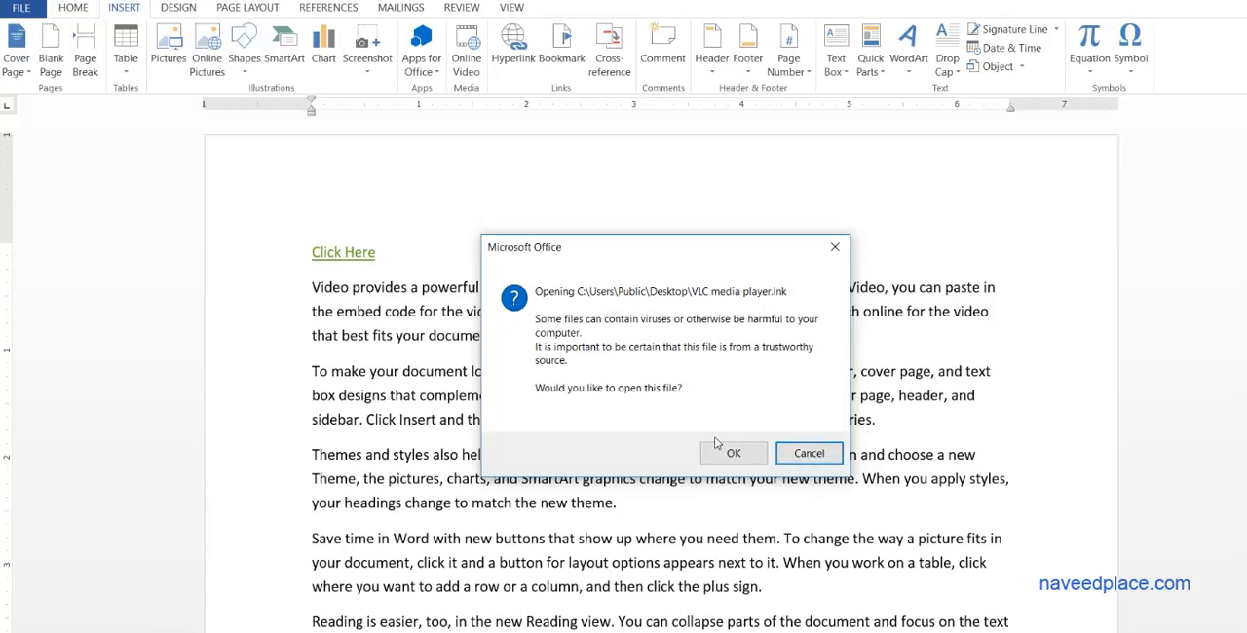
pyautogui.click(809, 453)
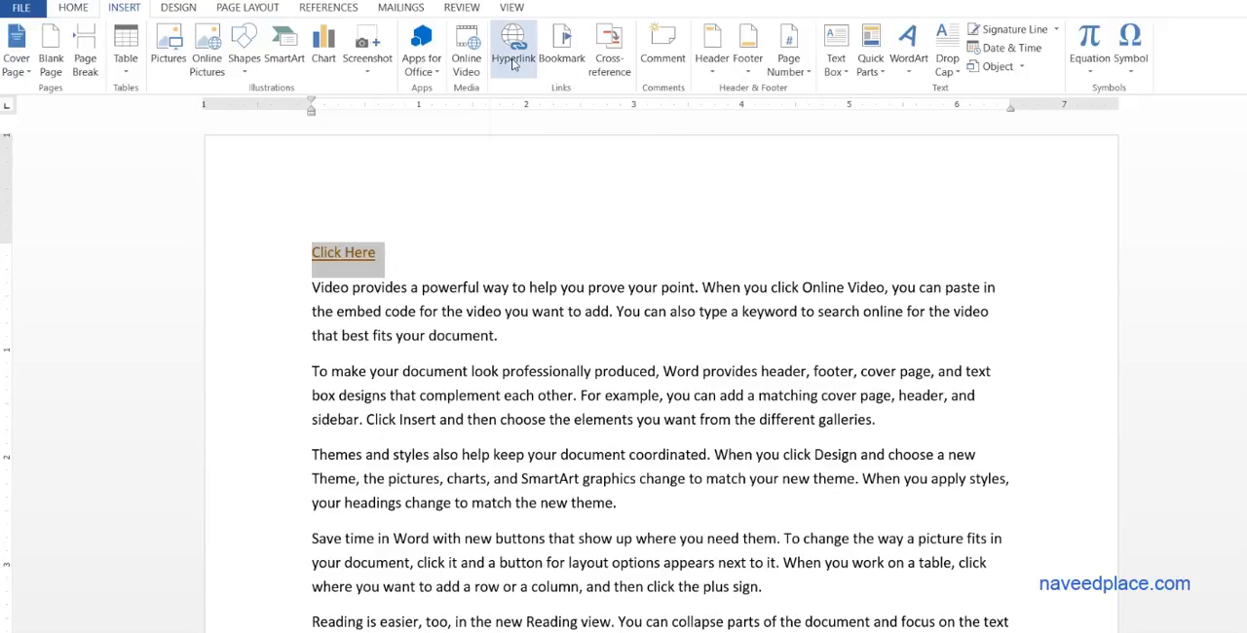
pyautogui.moveTo(513, 48)
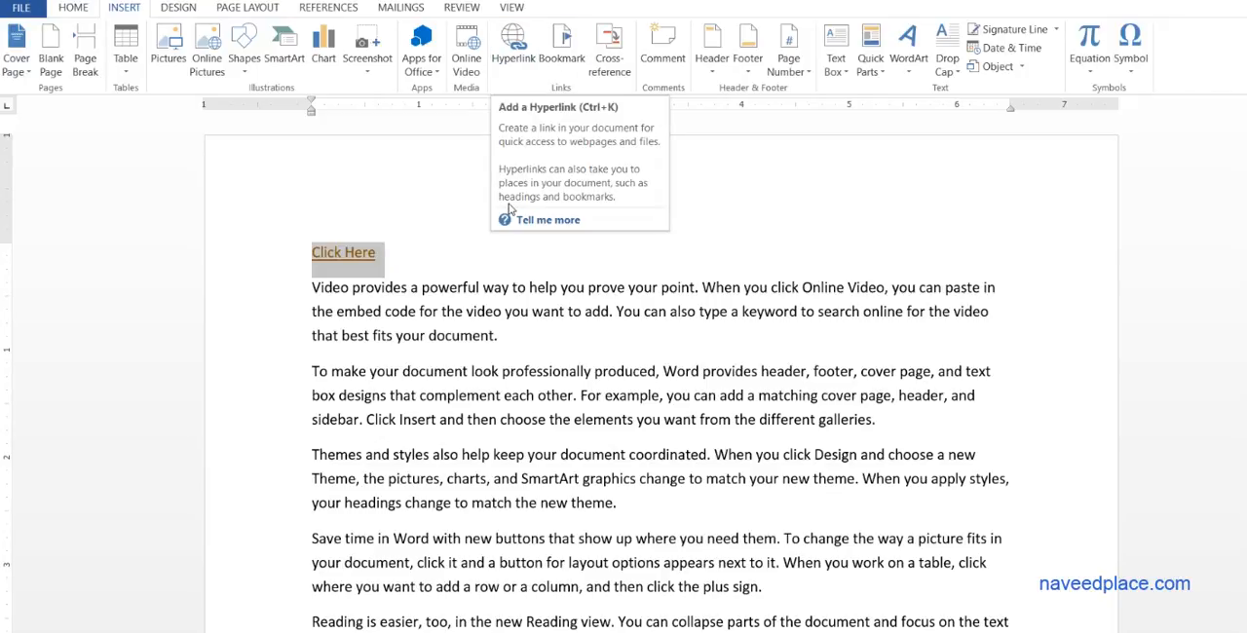
pyautogui.moveTo(284, 46)
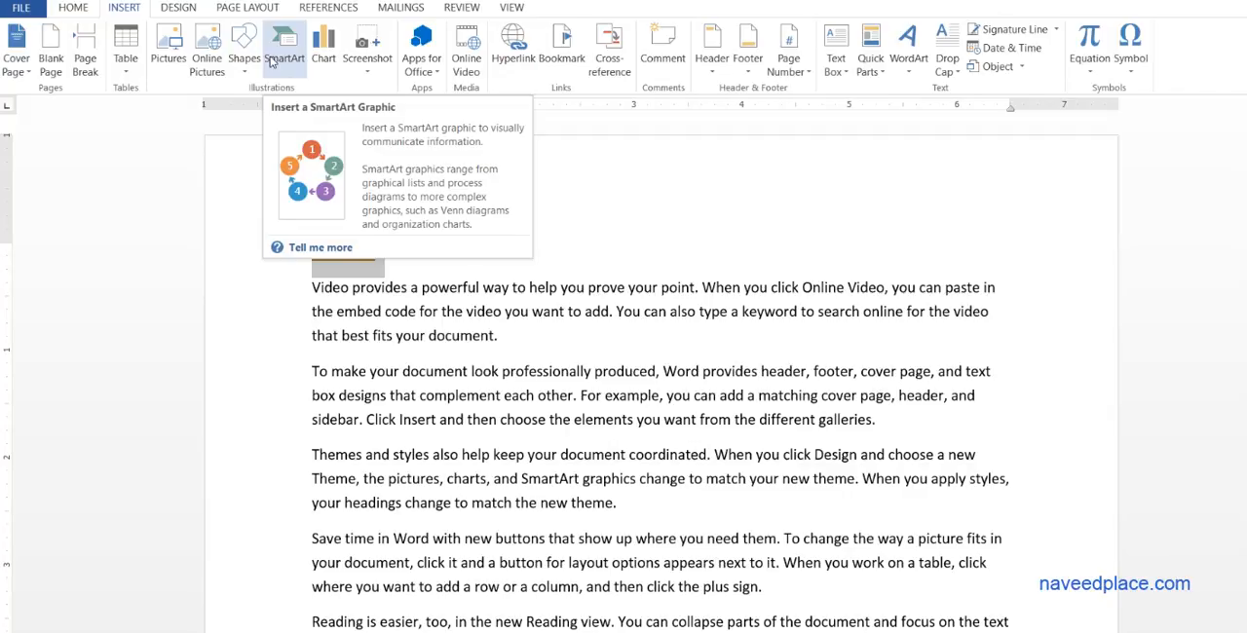
# - Insert a Converging Arrows SmartArt graphic from the Process layouts
pyautogui.click(284, 47)
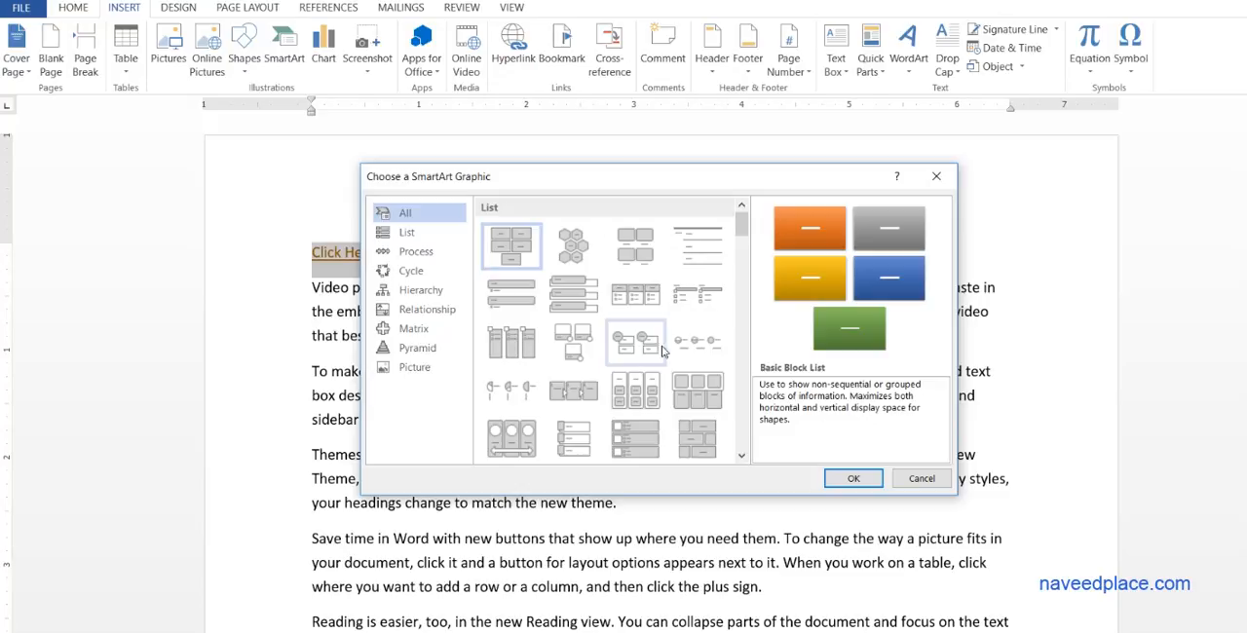
pyautogui.scroll(-3)
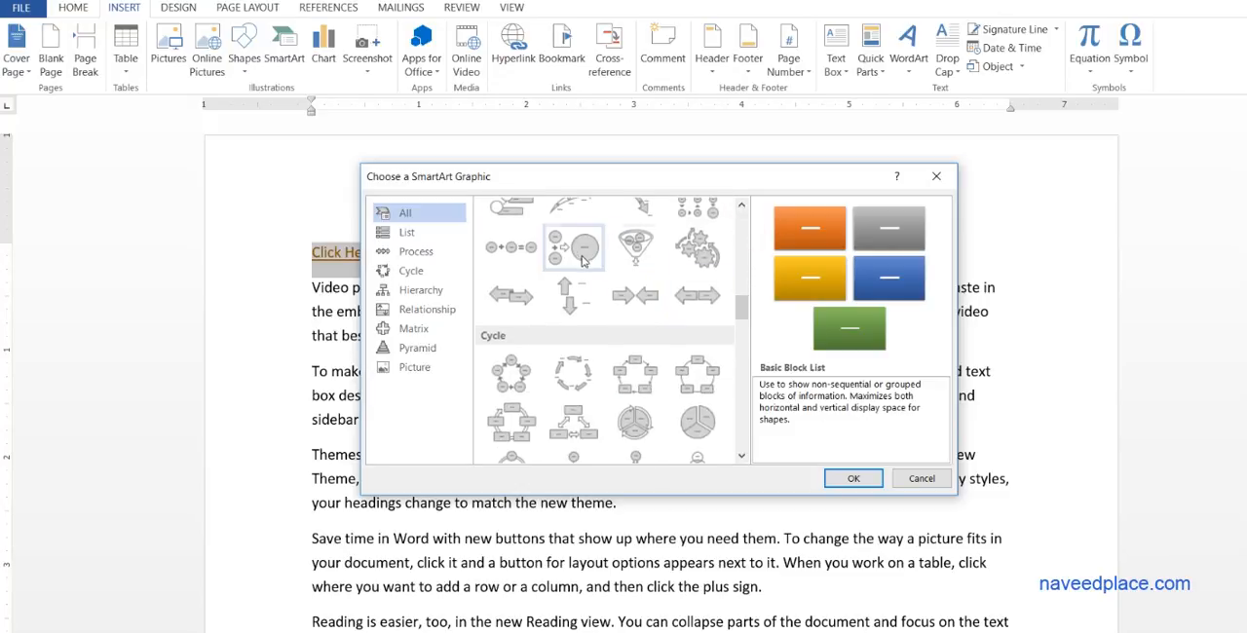
pyautogui.click(635, 294)
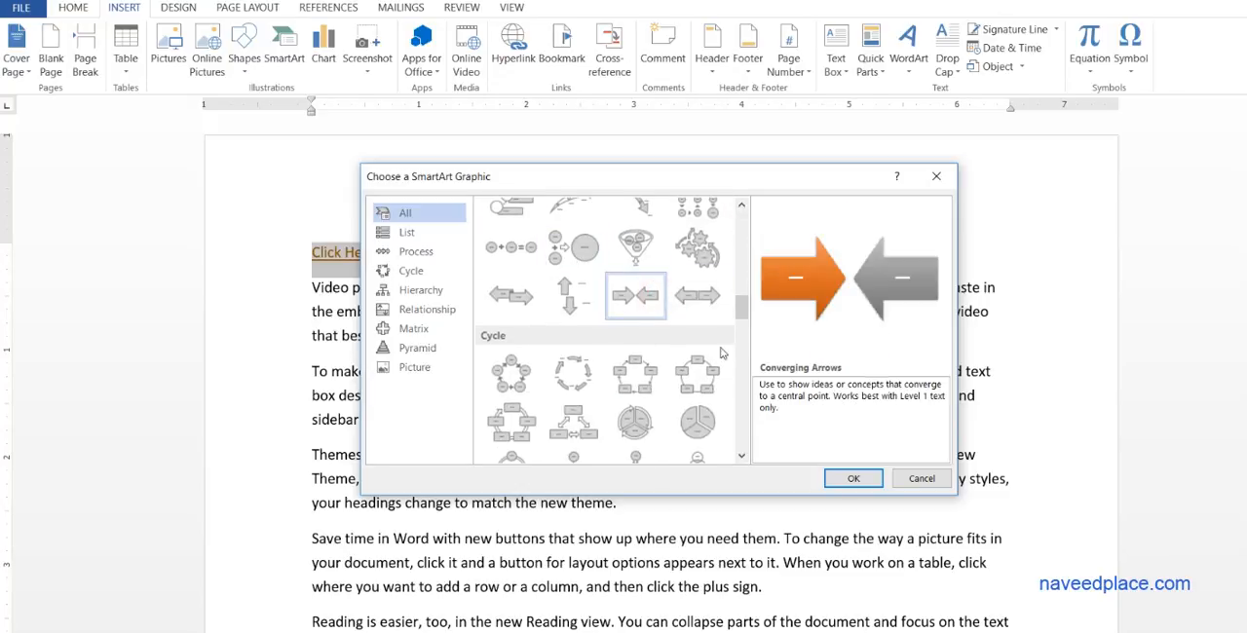
pyautogui.click(852, 478)
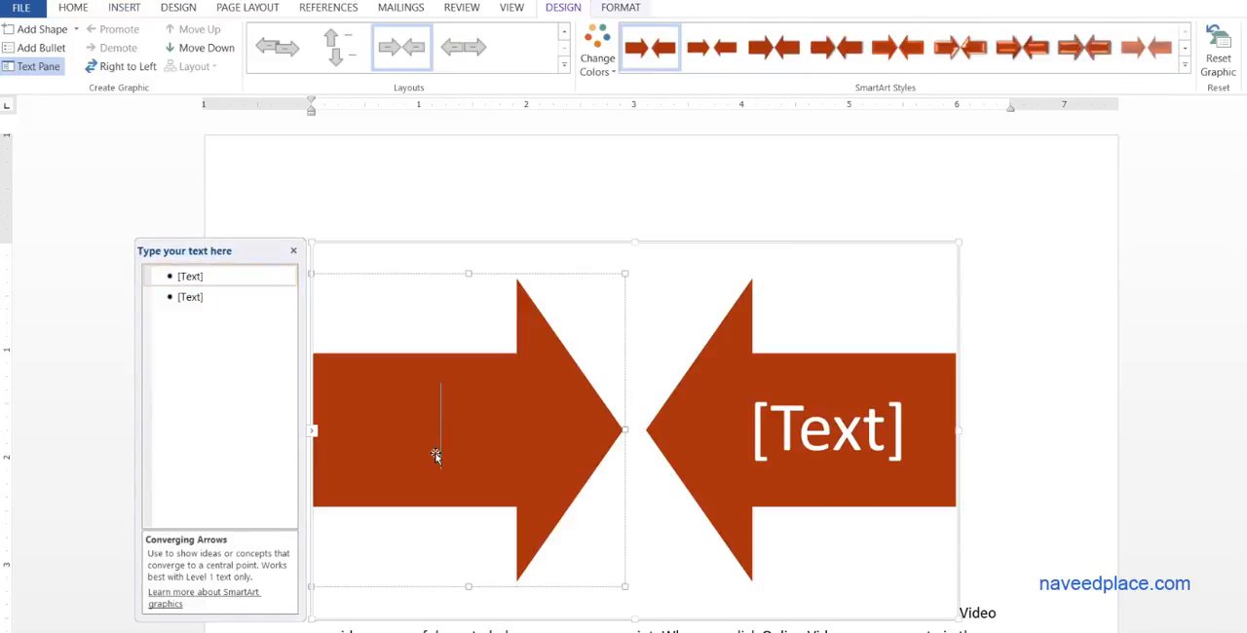
# - Enter 'Bad' and 'Good' as the two arrow labels in the SmartArt text pane
pyautogui.write('oj')
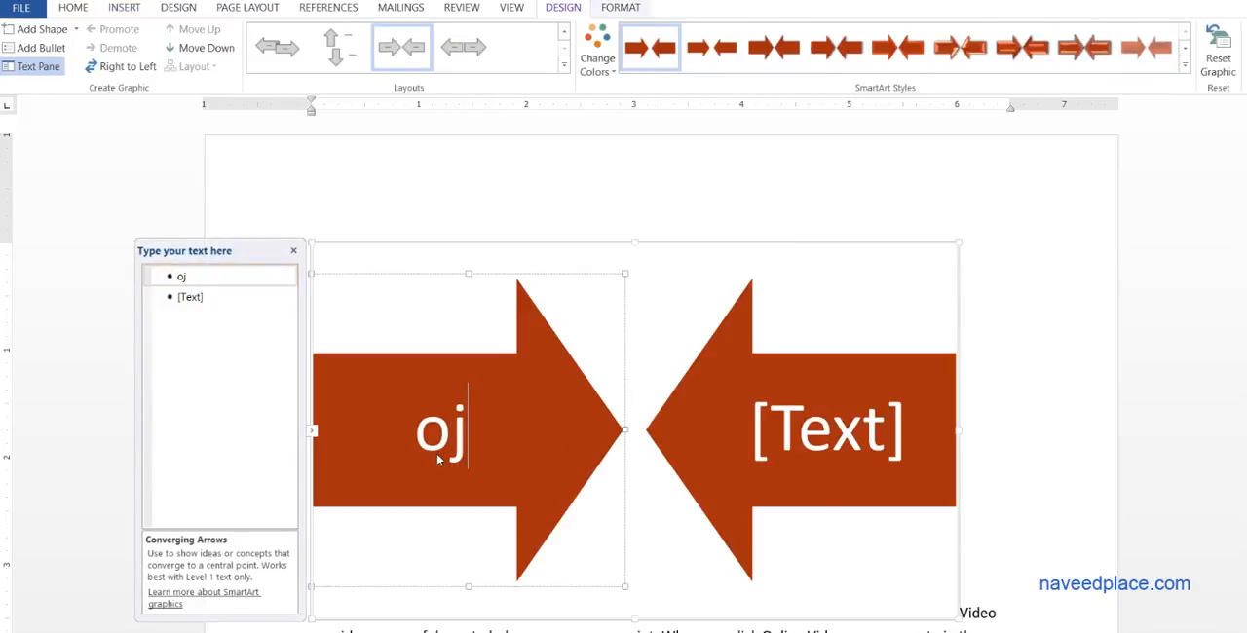
pyautogui.press('backspace')
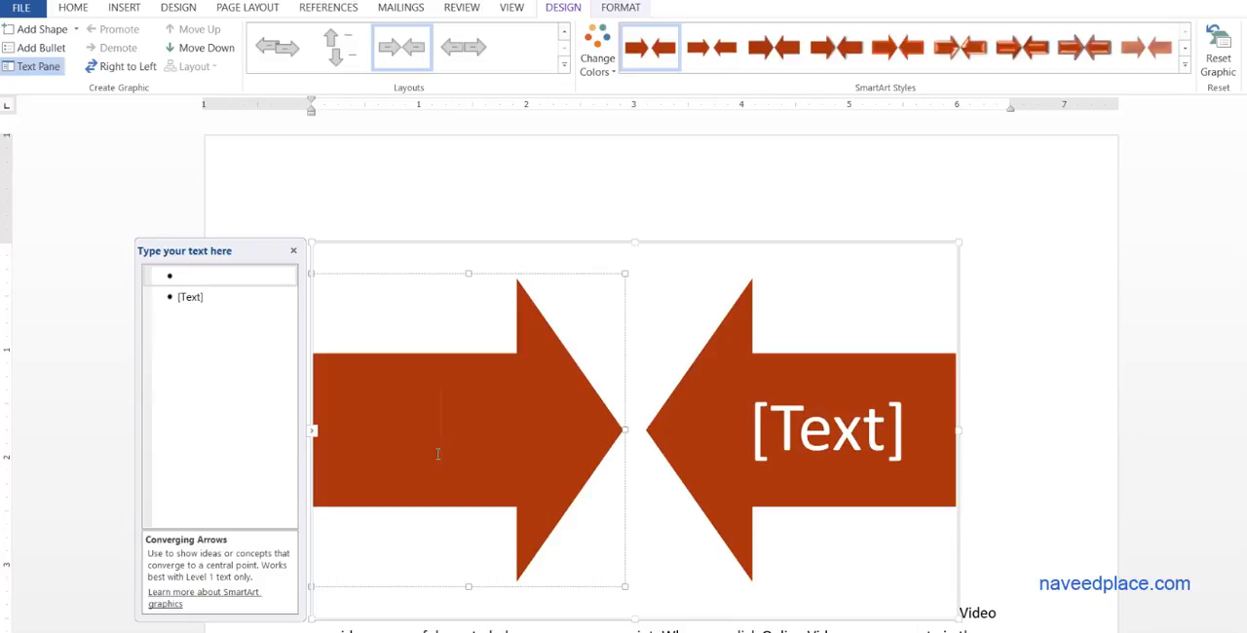
pyautogui.write('Bad')
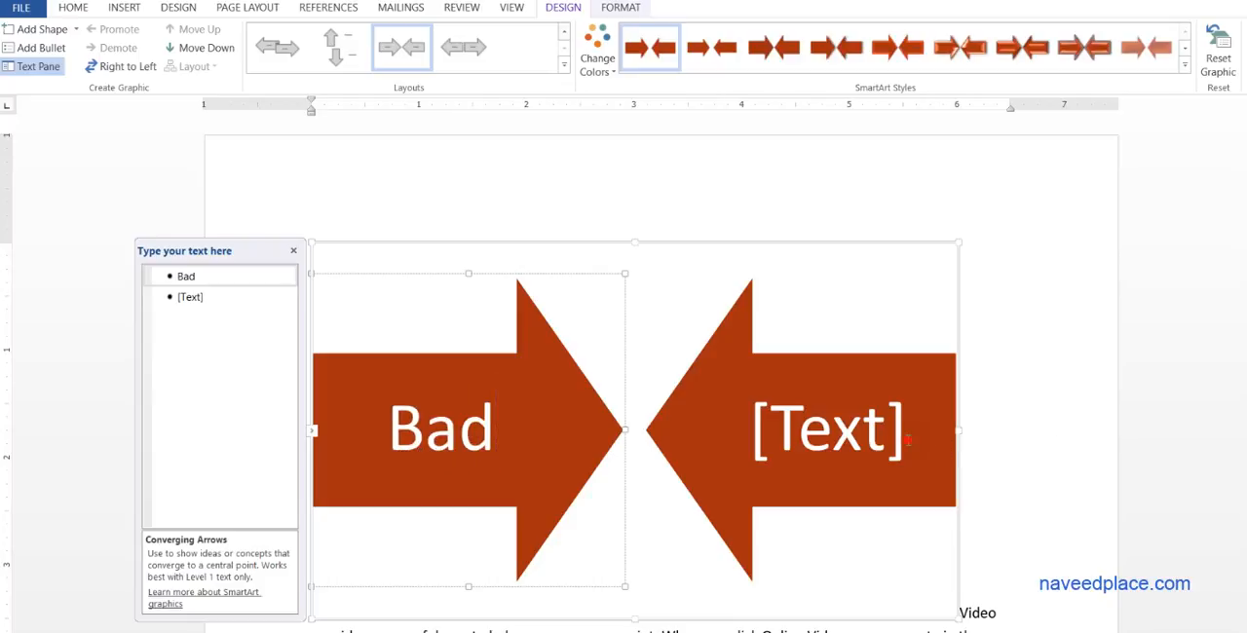
pyautogui.write('Goof')
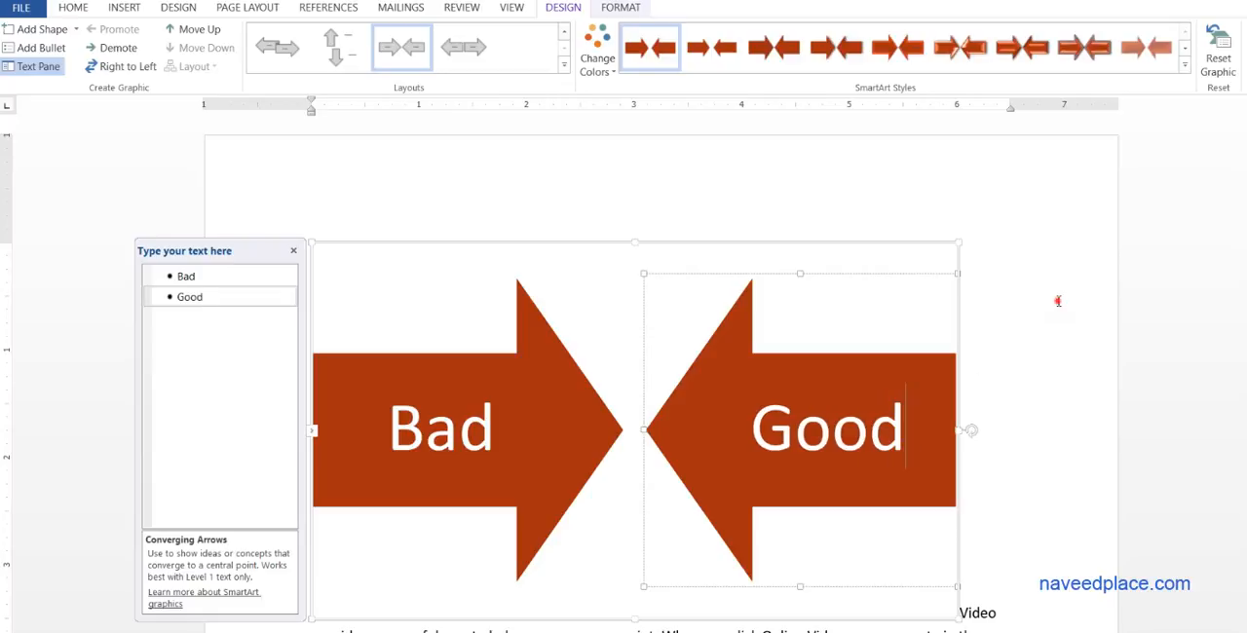
pyautogui.click(601, 459)
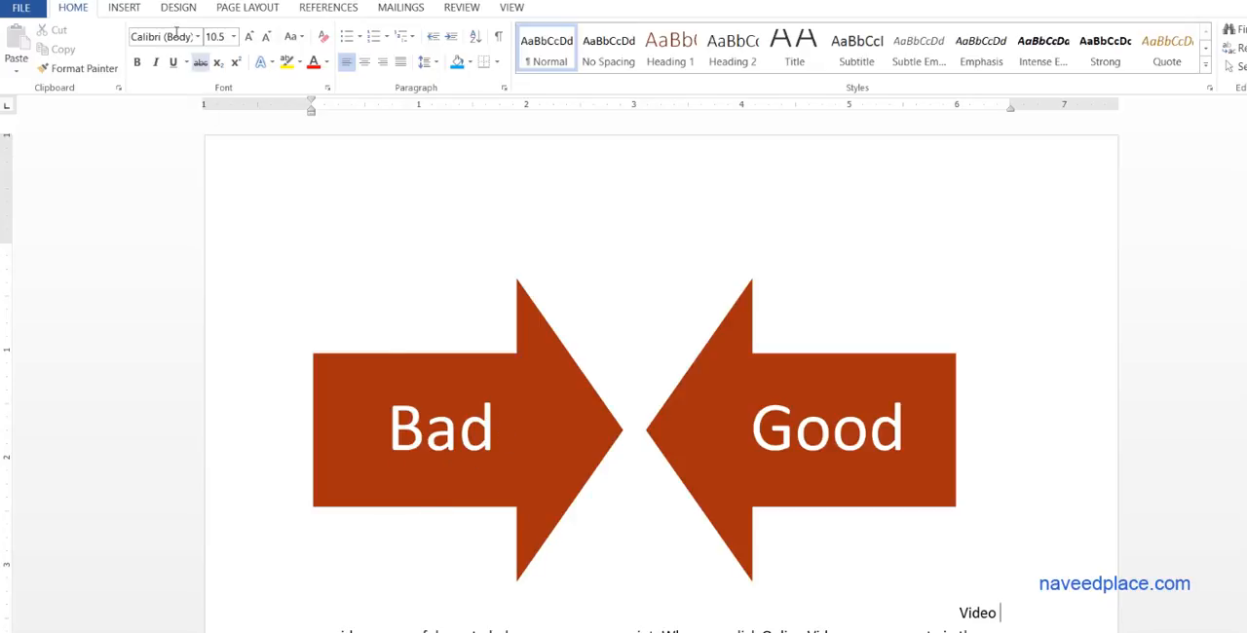
pyautogui.click(124, 8)
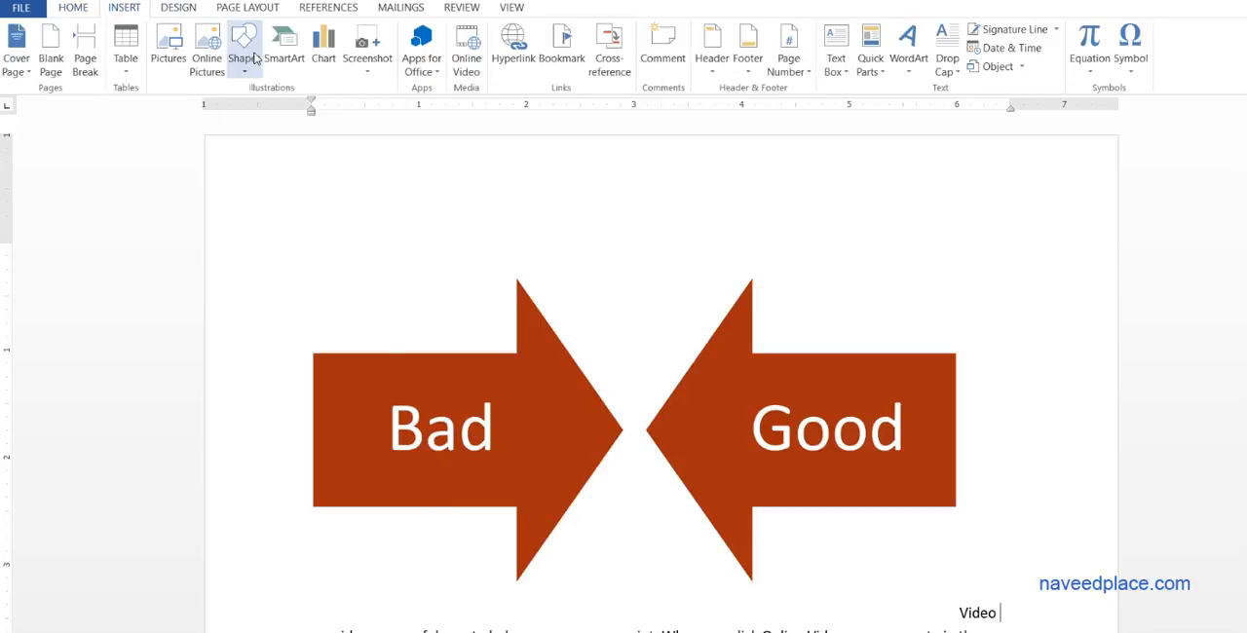
pyautogui.click(283, 44)
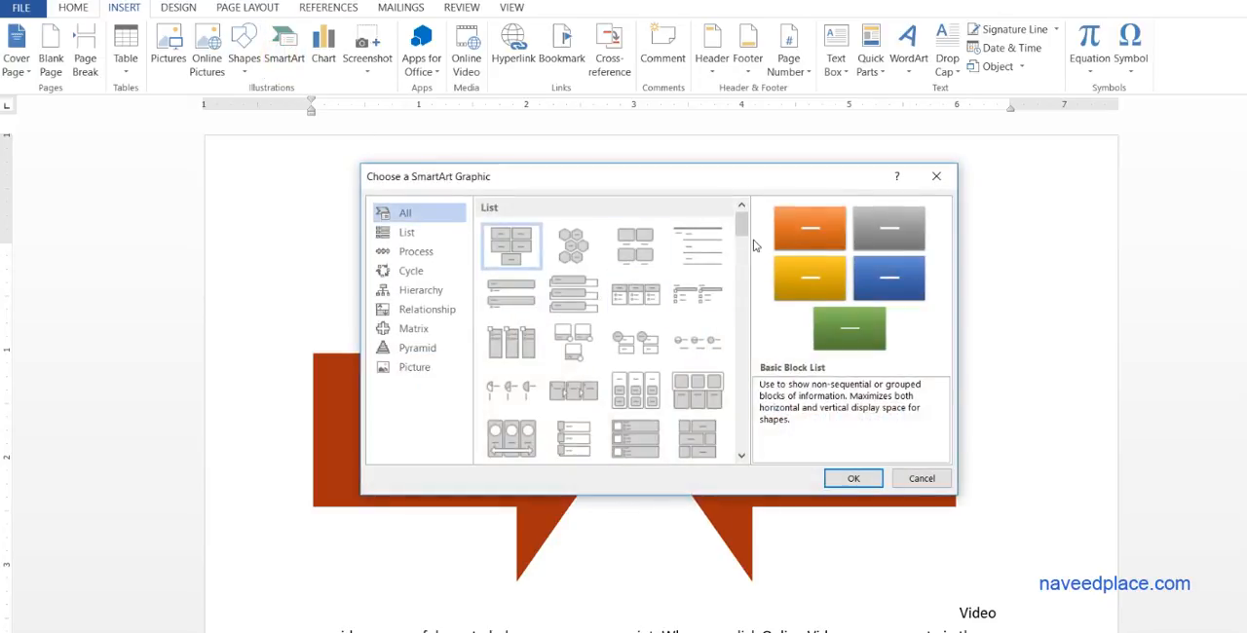
pyautogui.scroll(-3)
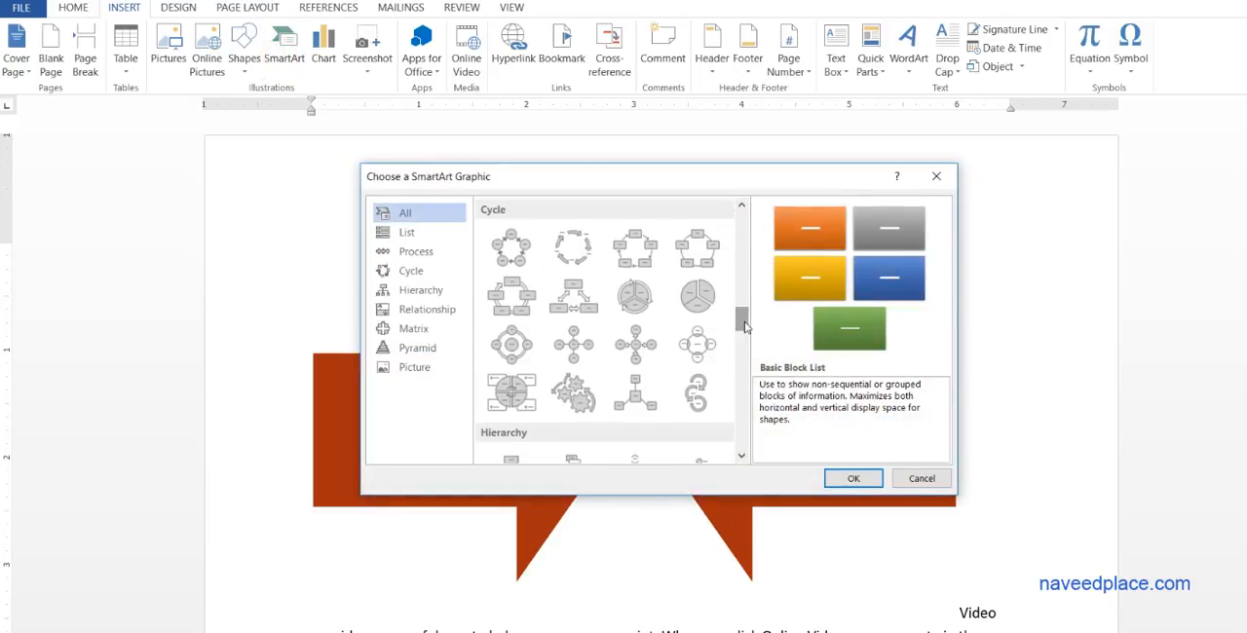
pyautogui.moveTo(916, 204)
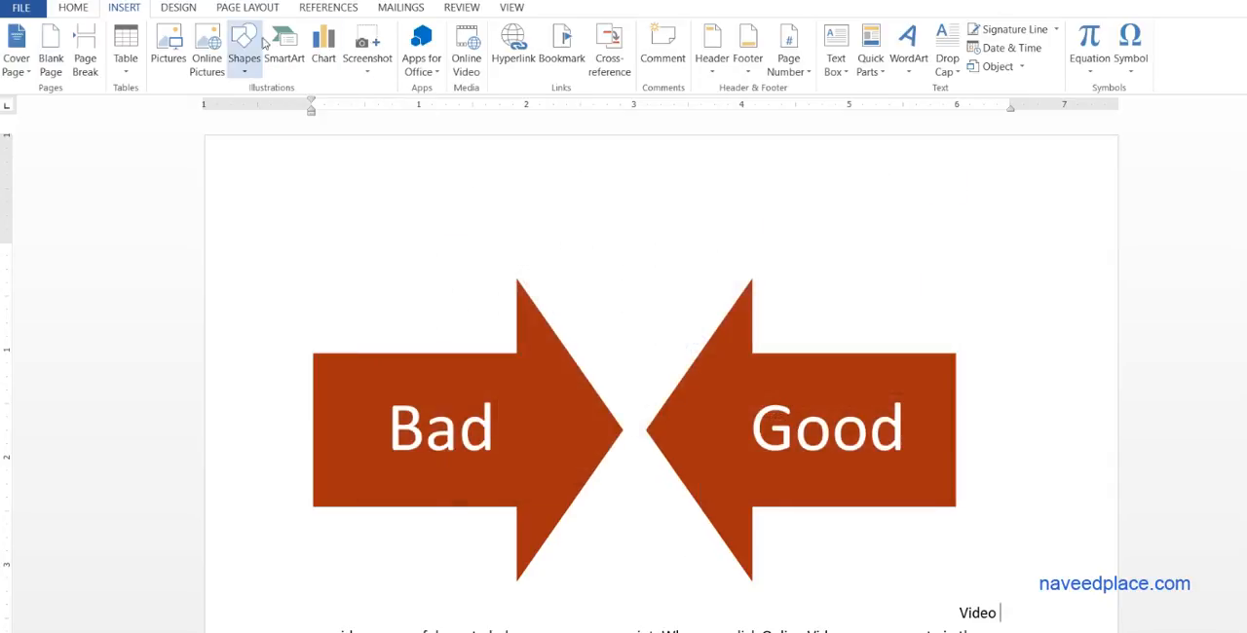
pyautogui.moveTo(609, 49)
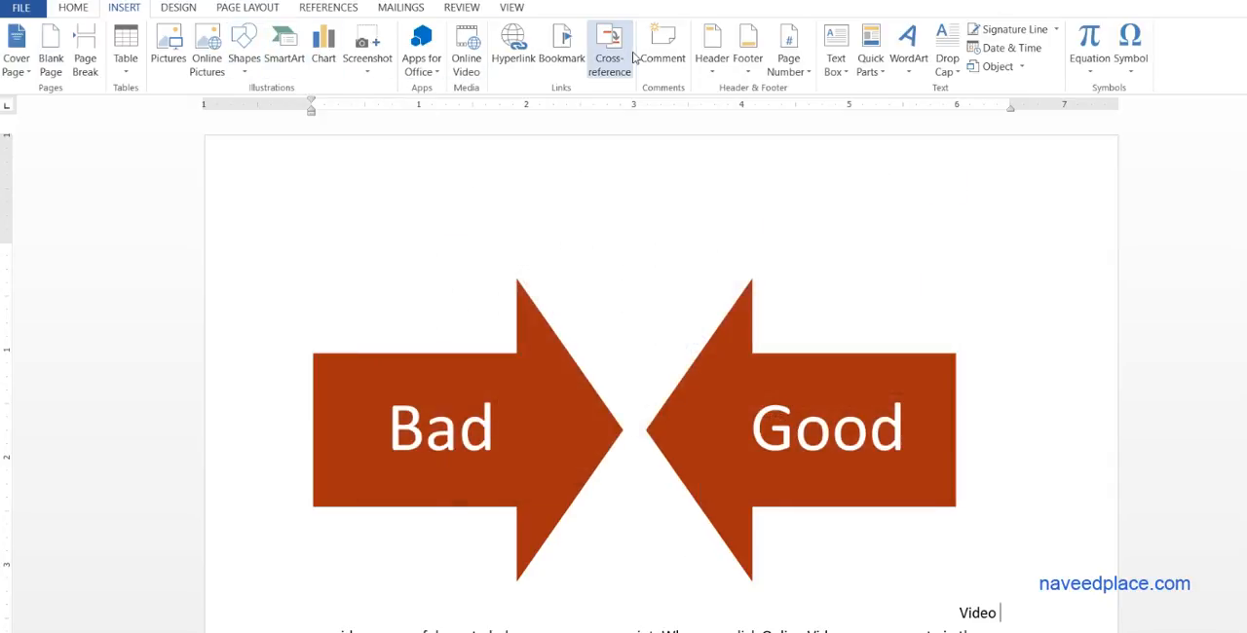
pyautogui.moveTo(609, 44)
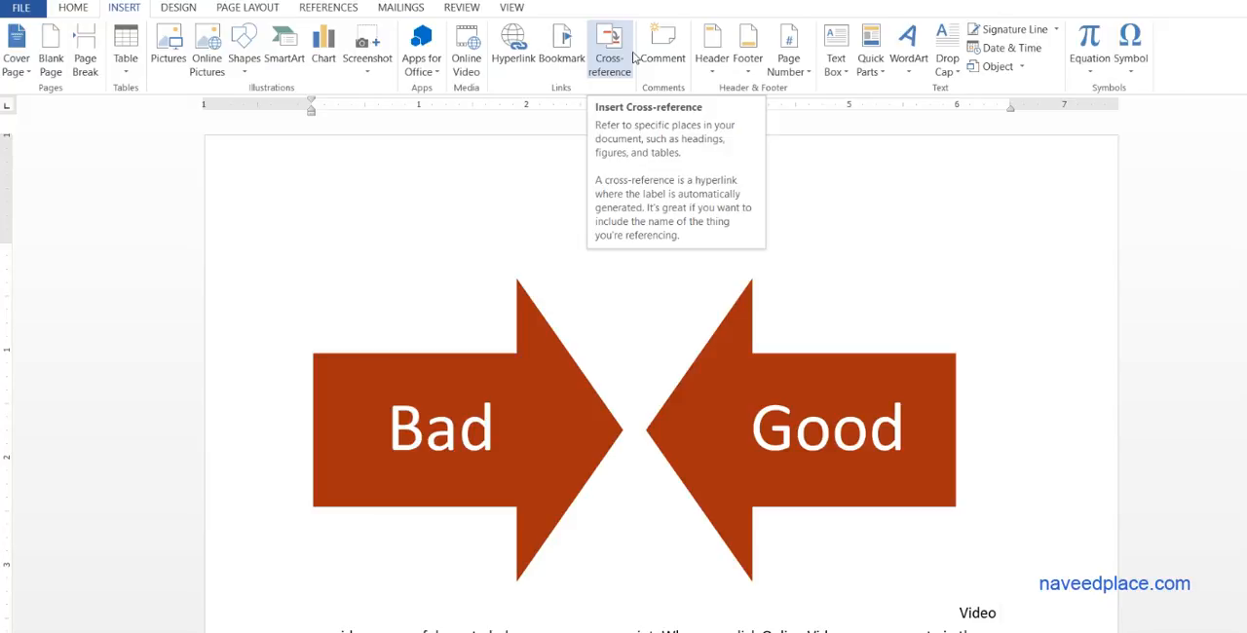